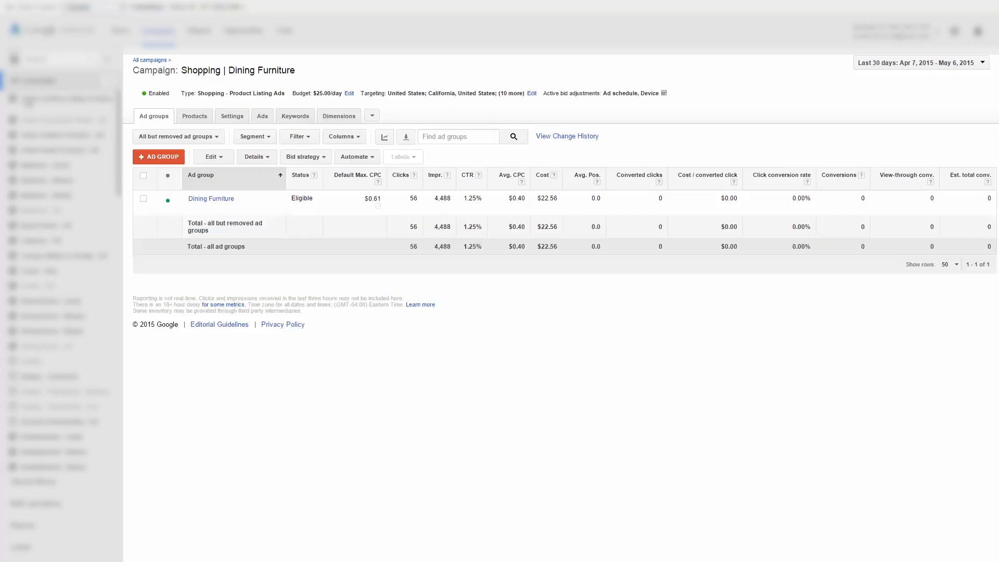
{"action": "mouse_move", "coordinate": [462, 333]}
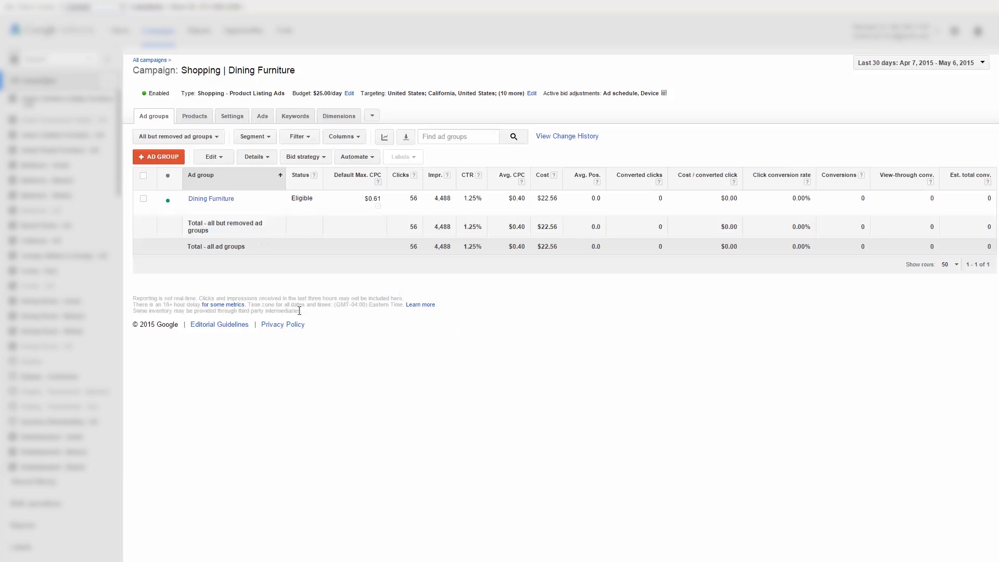
{"action": "mouse_move", "coordinate": [285, 294]}
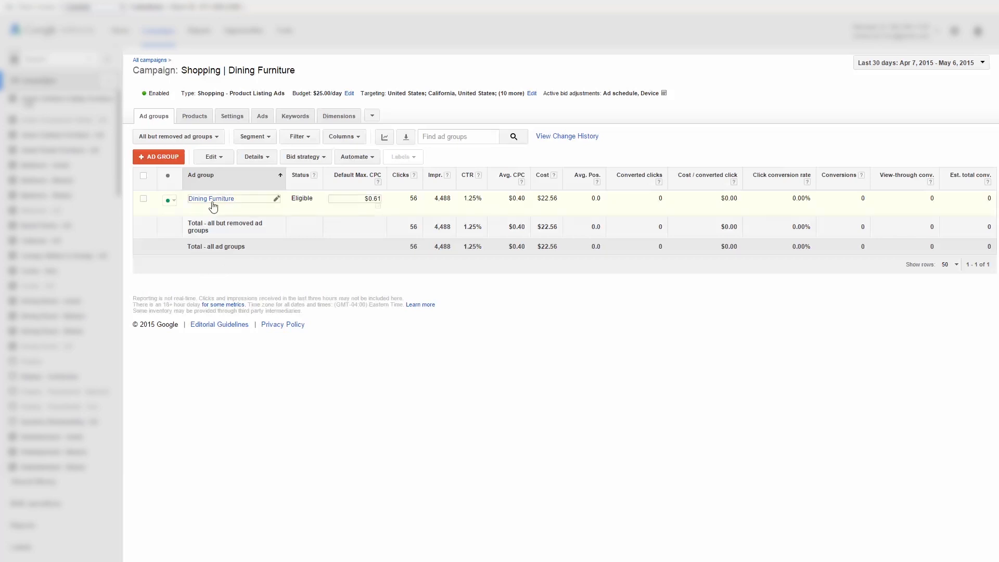
- Open the Dining Furniture ad group and collapse its product tree to the All products row
{"action": "left_click", "coordinate": [210, 199]}
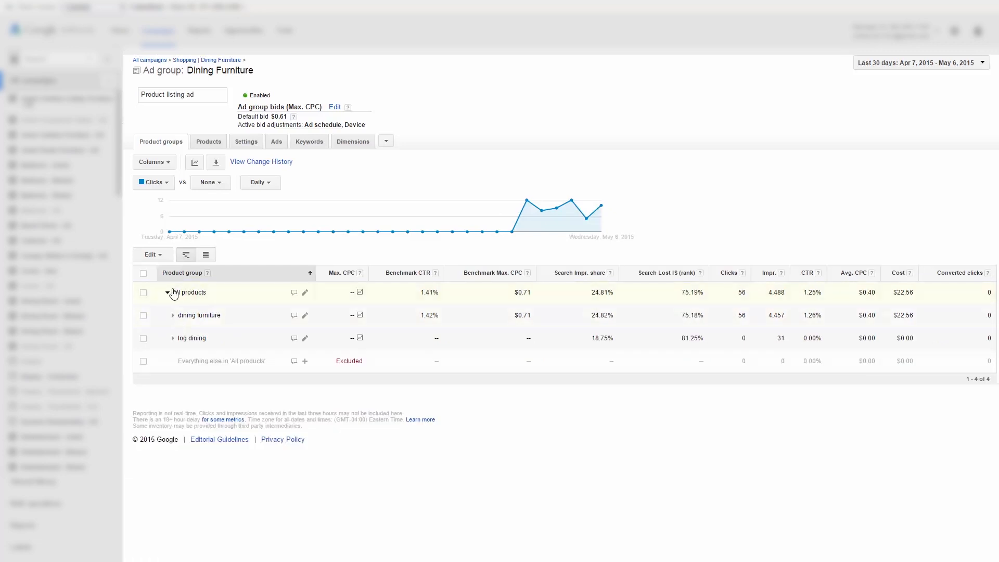
{"action": "left_click", "coordinate": [167, 293]}
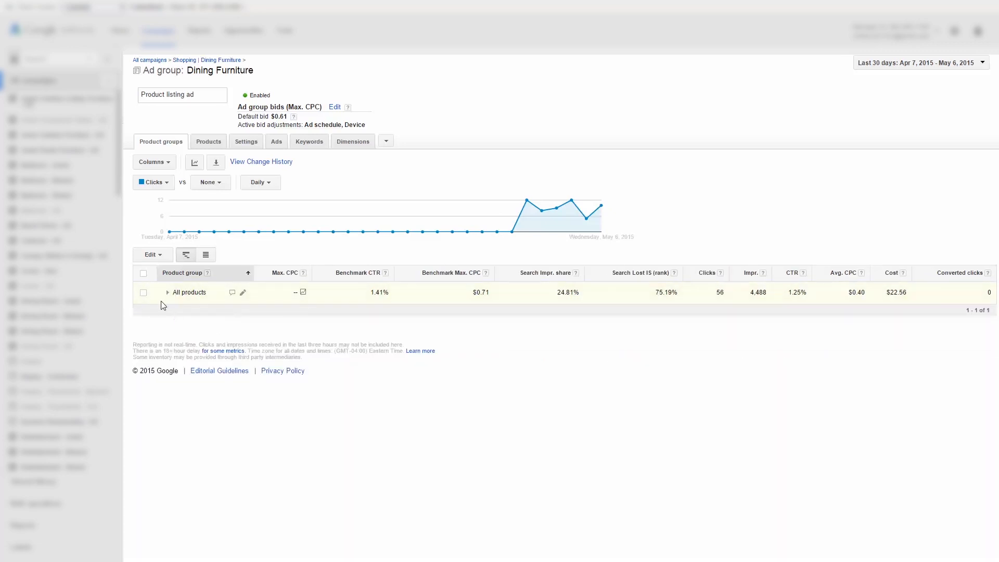
{"action": "mouse_move", "coordinate": [278, 323]}
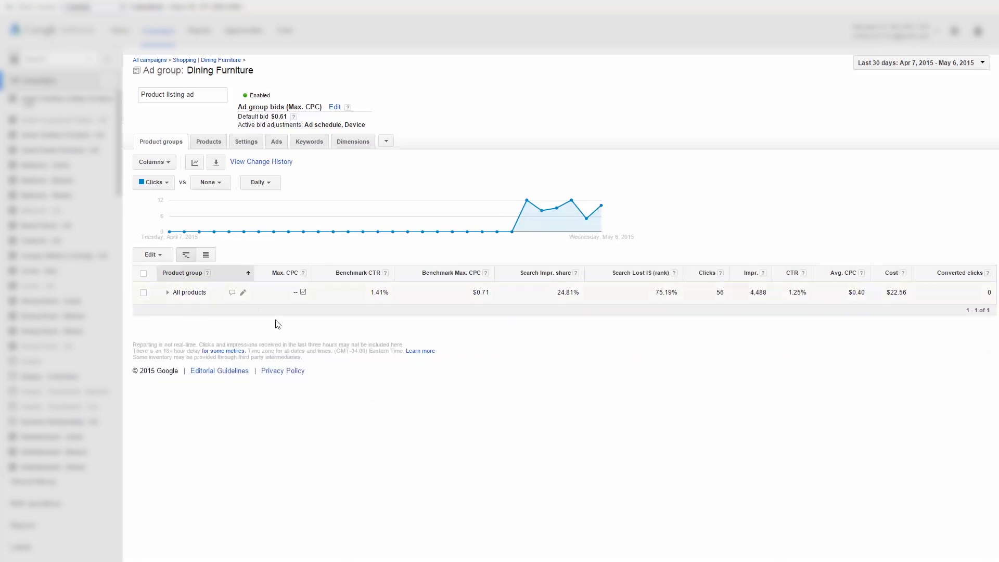
{"action": "mouse_move", "coordinate": [246, 320]}
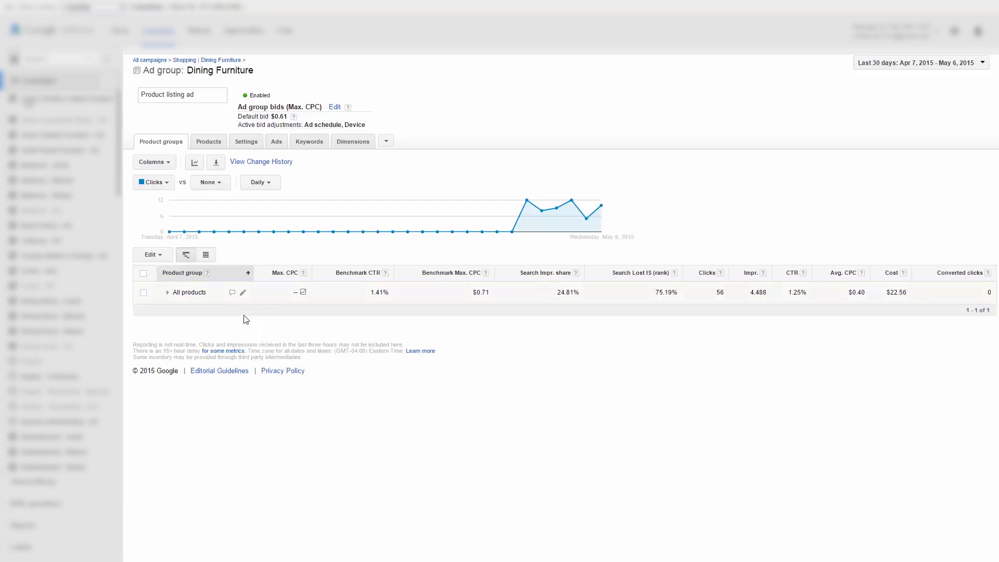
{"action": "mouse_move", "coordinate": [188, 202]}
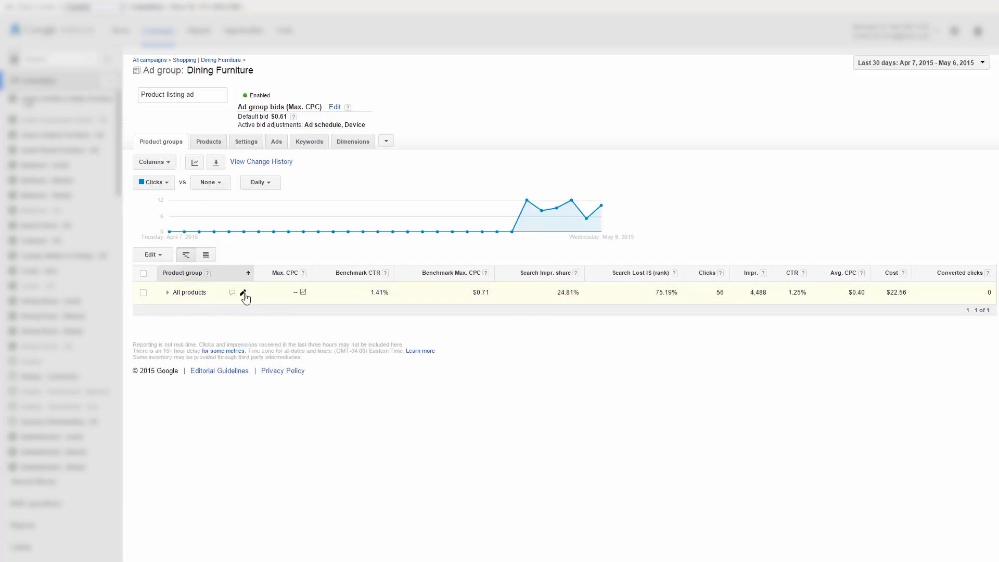
{"action": "left_click", "coordinate": [244, 293]}
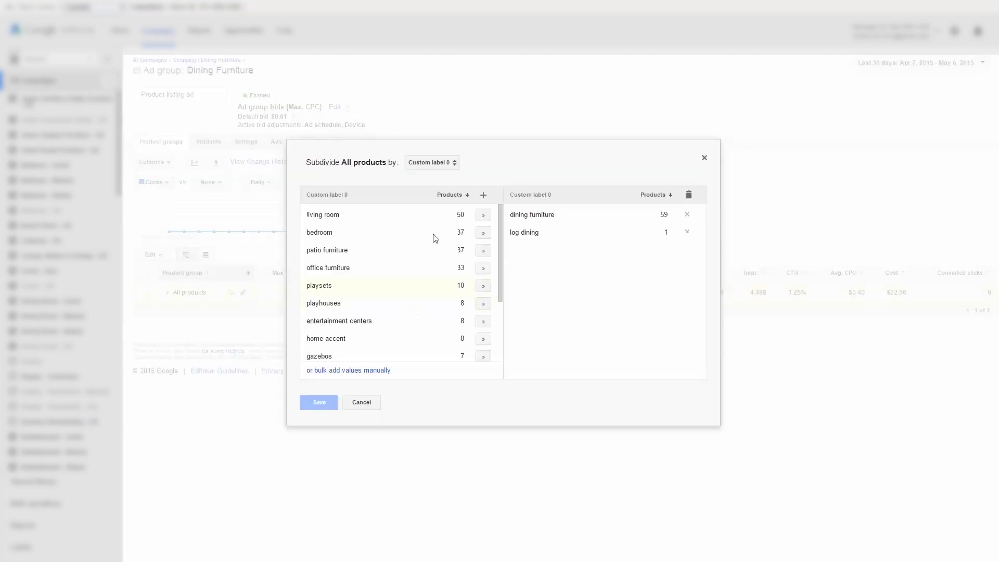
{"action": "left_click", "coordinate": [432, 161]}
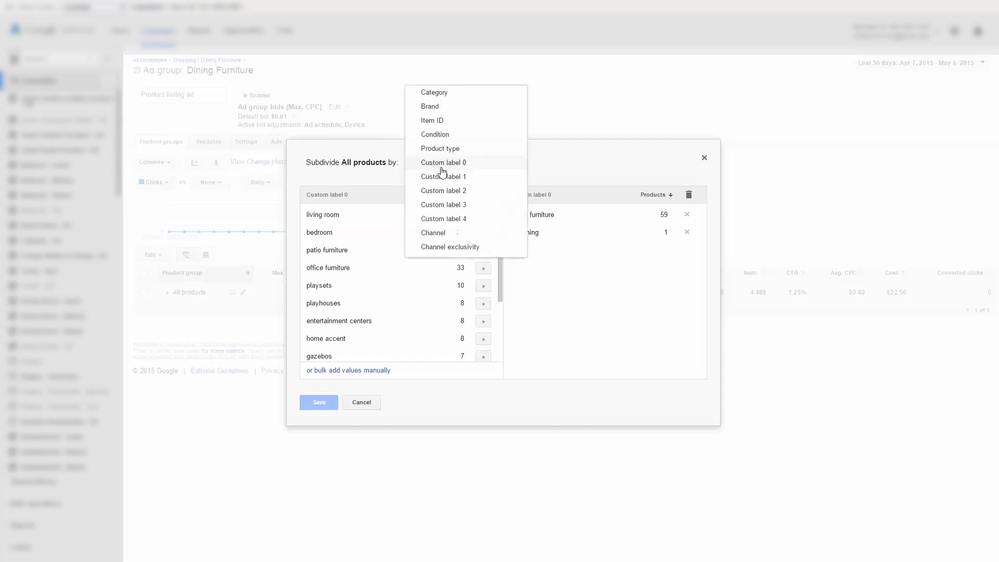
{"action": "mouse_move", "coordinate": [445, 188]}
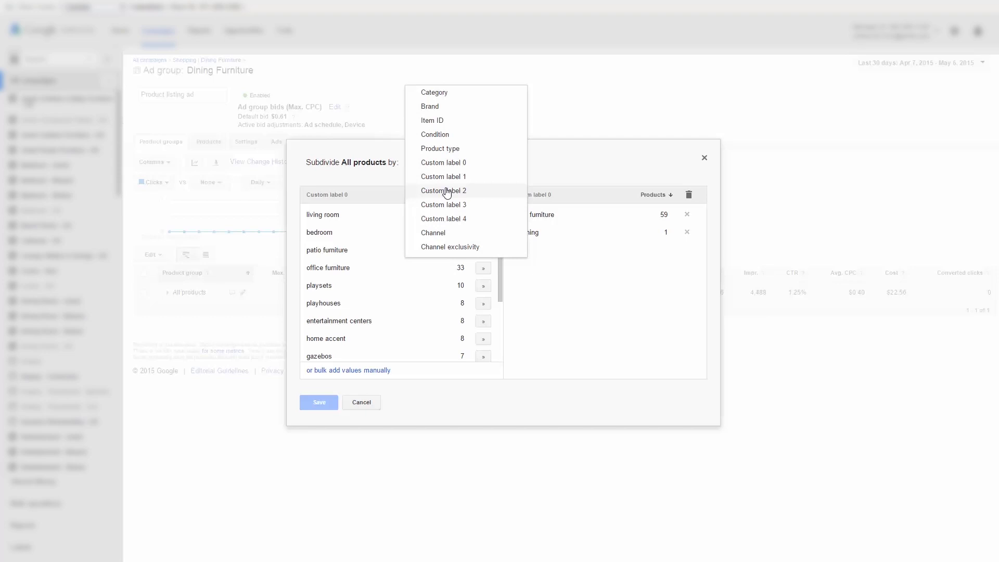
{"action": "mouse_move", "coordinate": [440, 96]}
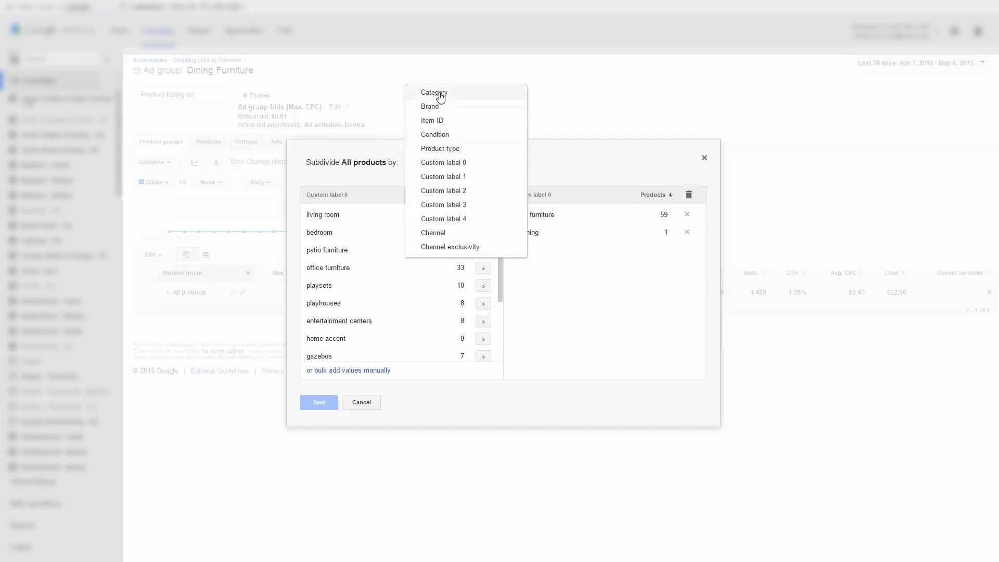
{"action": "mouse_move", "coordinate": [450, 127]}
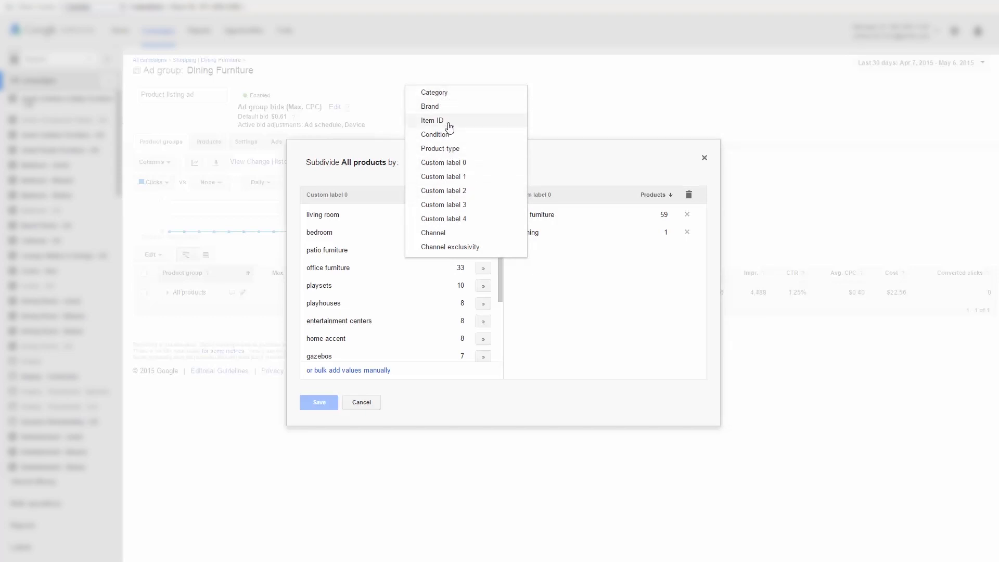
{"action": "mouse_move", "coordinate": [489, 260]}
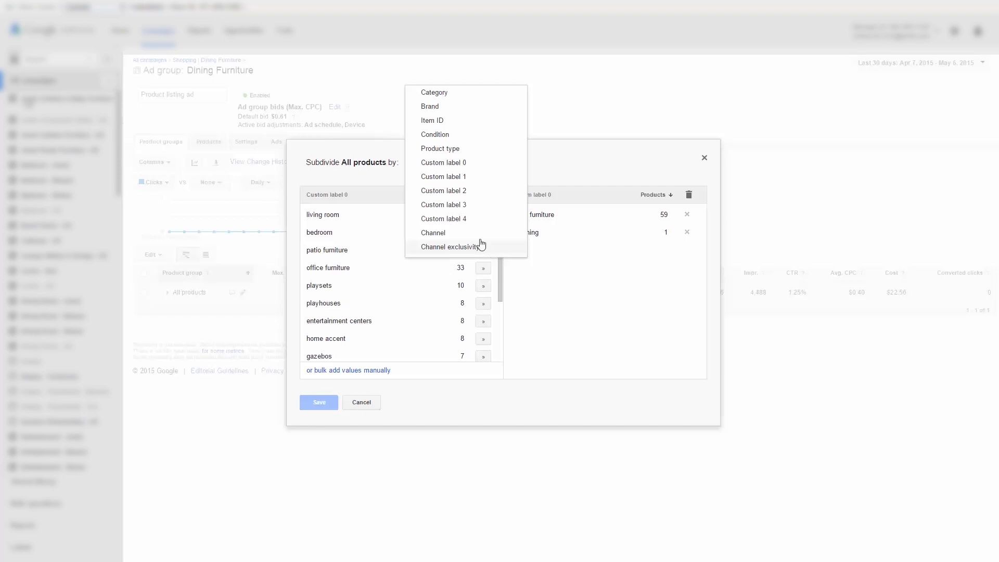
{"action": "mouse_move", "coordinate": [464, 222]}
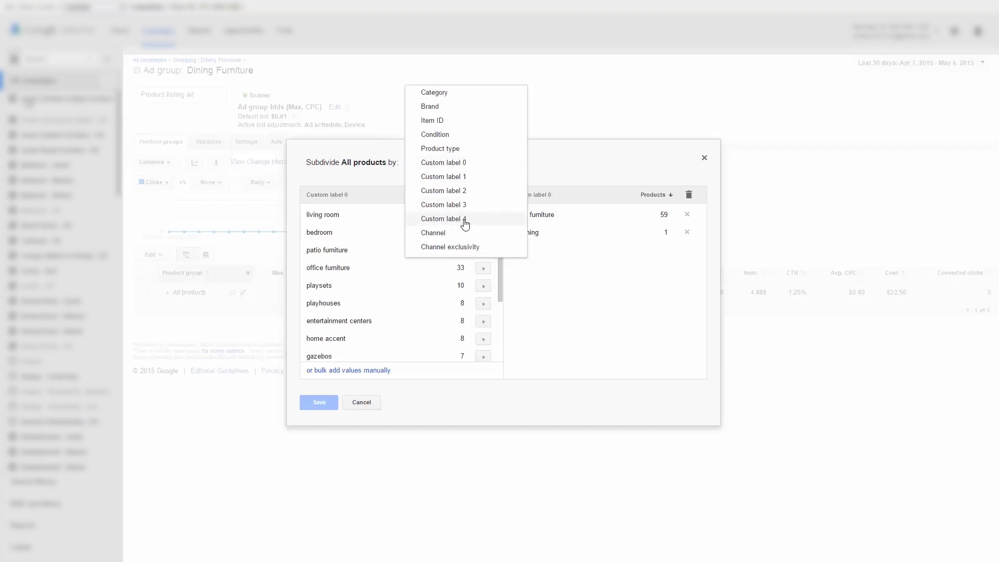
{"action": "mouse_move", "coordinate": [468, 186]}
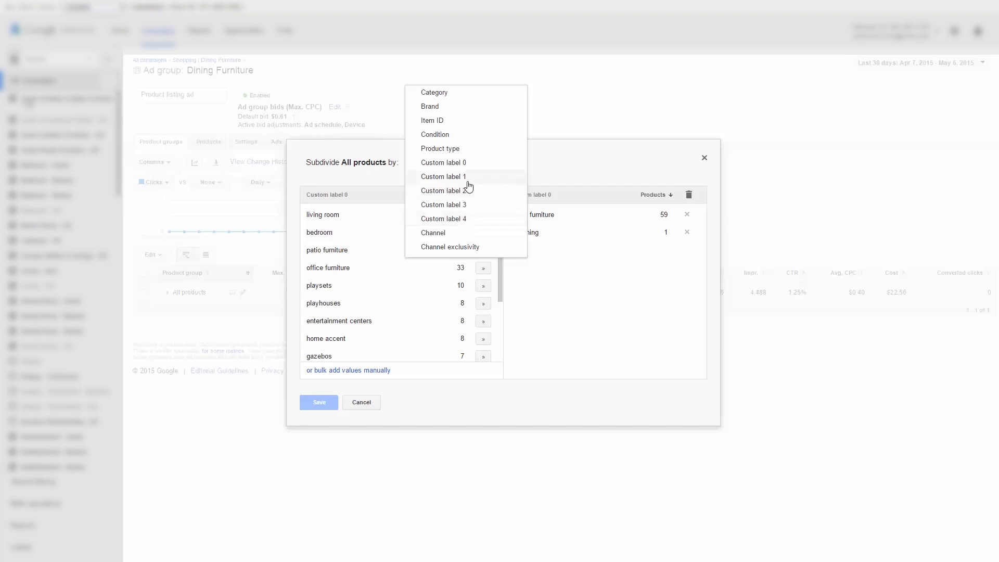
{"action": "mouse_move", "coordinate": [468, 166]}
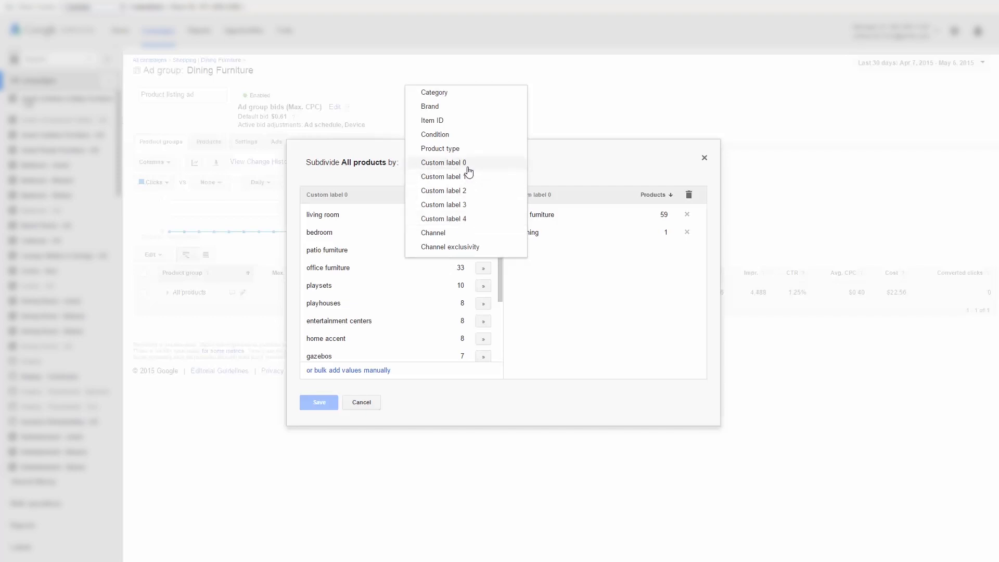
{"action": "left_click", "coordinate": [443, 163]}
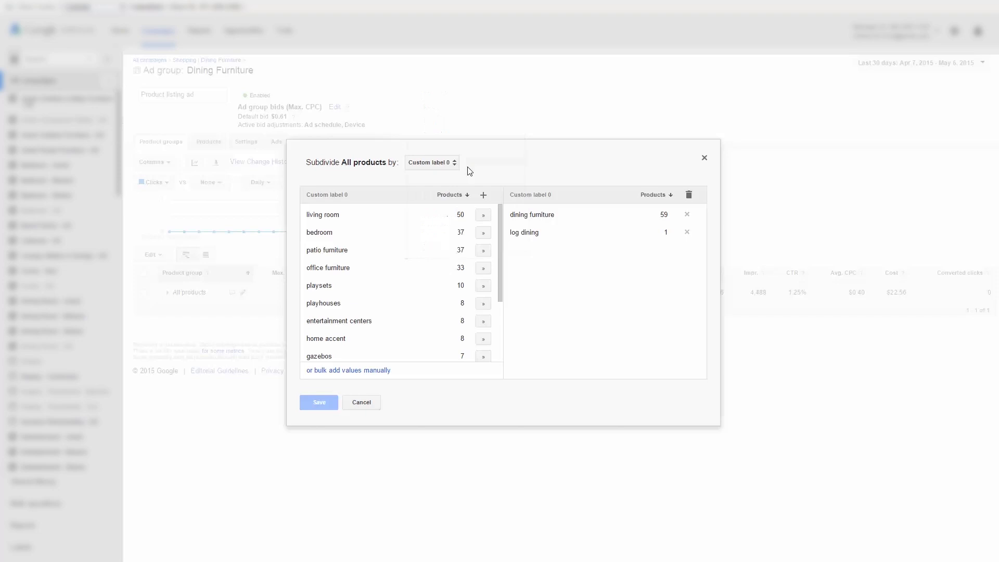
{"action": "scroll", "scroll_direction": "down", "scroll_amount": 3}
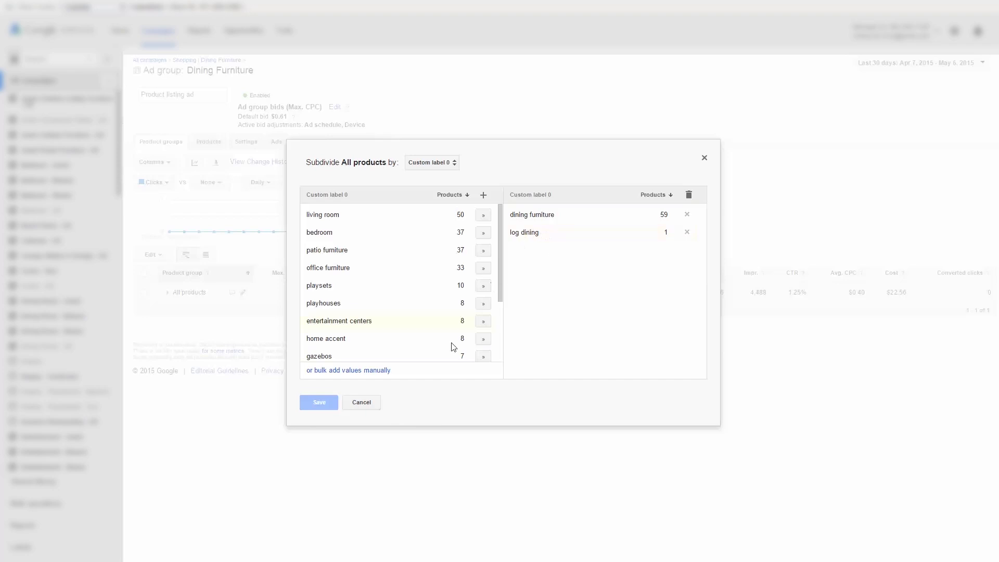
{"action": "left_click", "coordinate": [362, 401]}
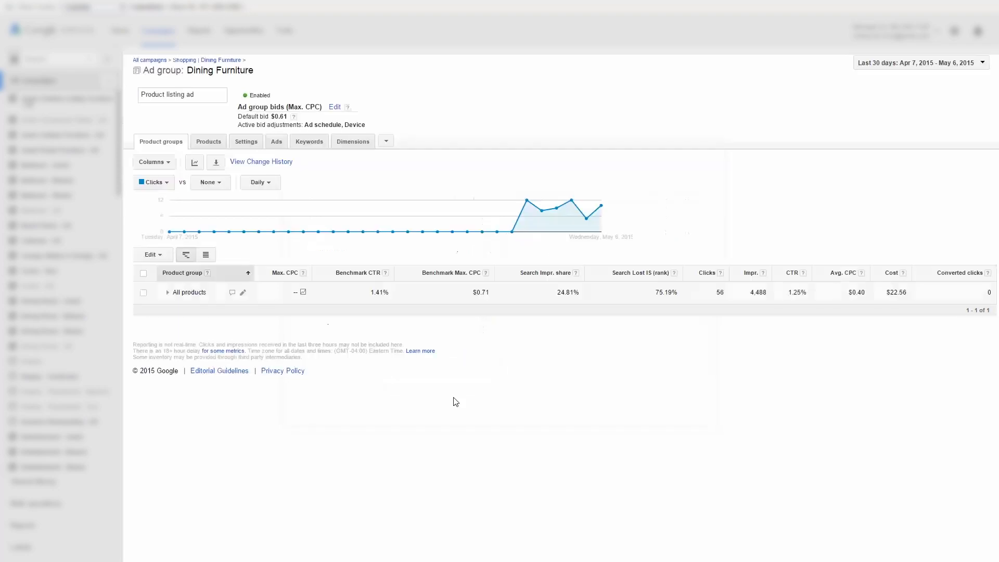
- Expand All products and inspect the dining furniture group's subgroups
{"action": "left_click", "coordinate": [166, 292]}
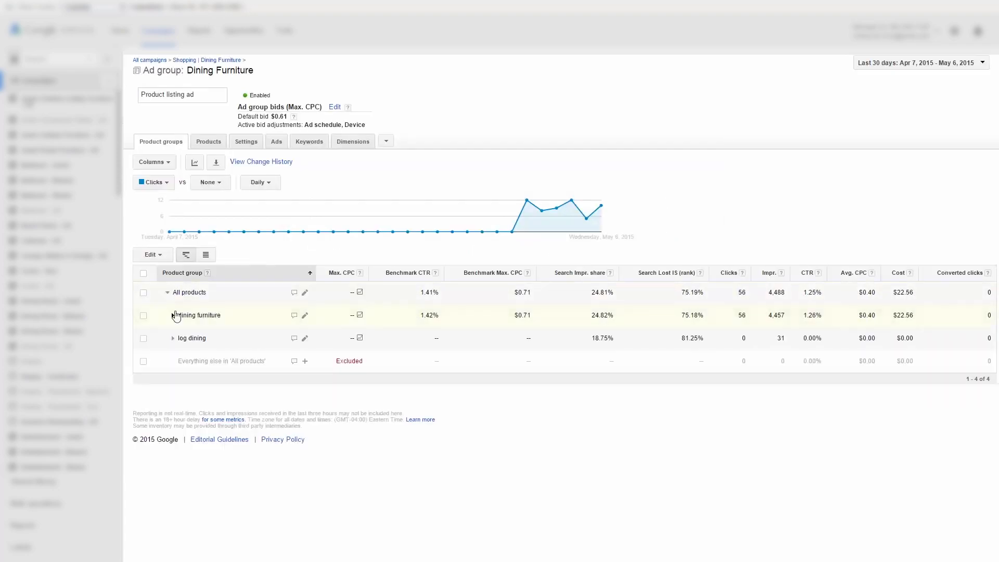
{"action": "left_click", "coordinate": [172, 314]}
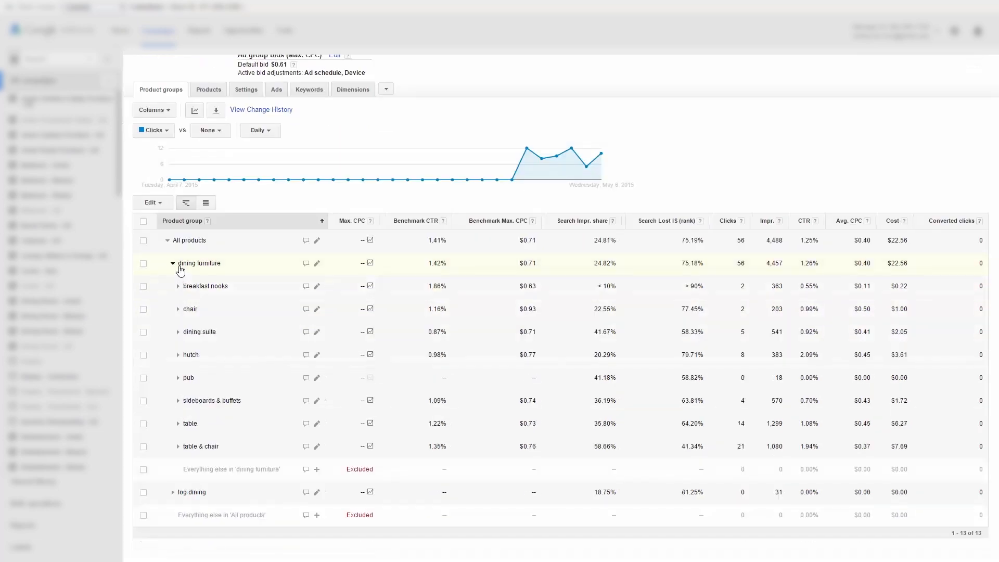
{"action": "left_click", "coordinate": [173, 263]}
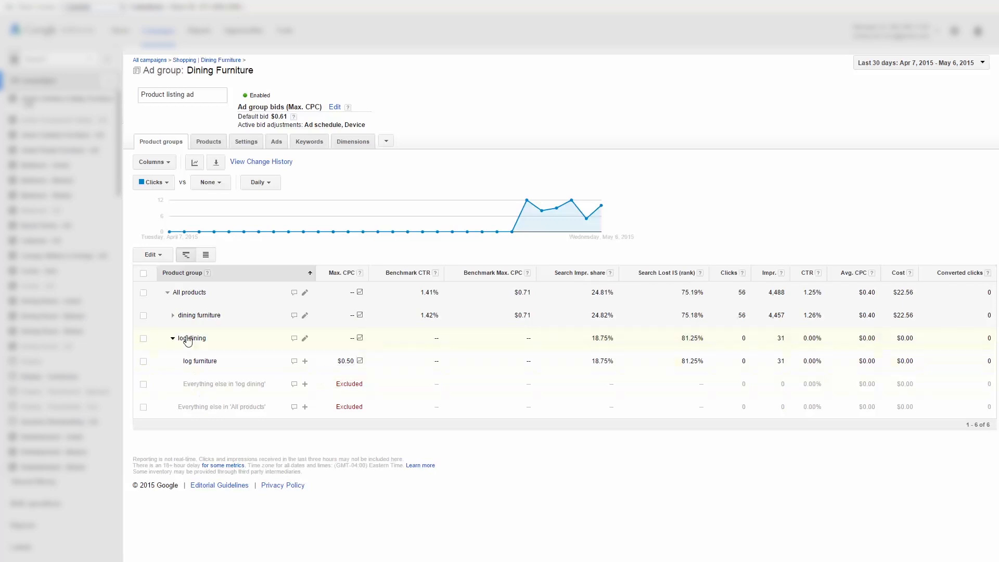
- Inspect the log dining group, split by Custom label 1 into log furniture
{"action": "left_click", "coordinate": [173, 338]}
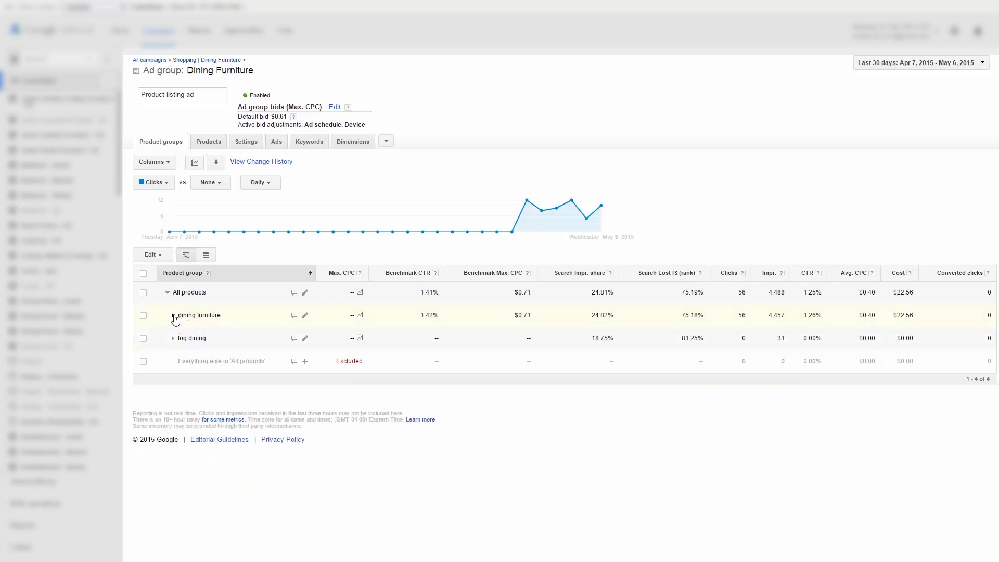
{"action": "left_click", "coordinate": [172, 337]}
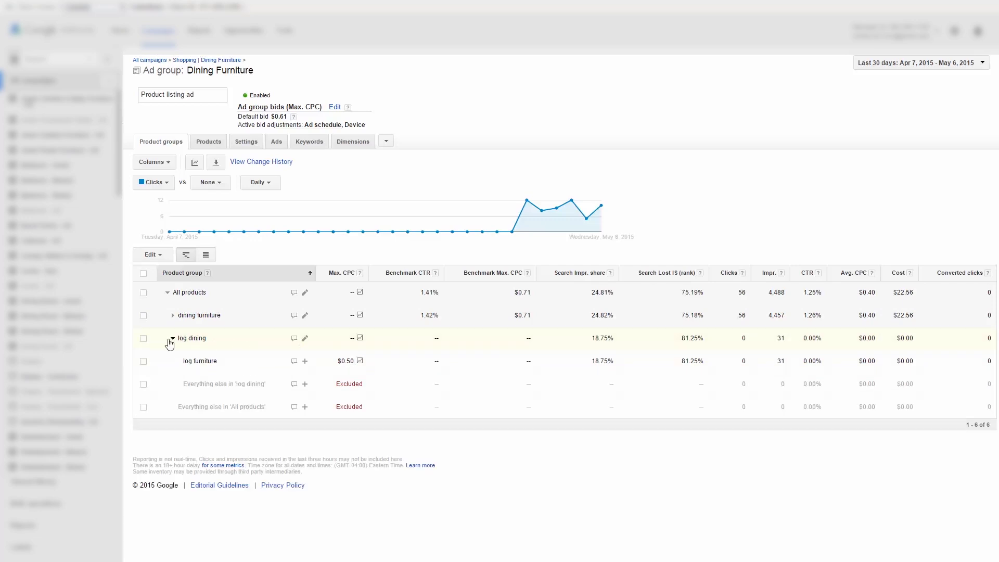
{"action": "left_click", "coordinate": [304, 338]}
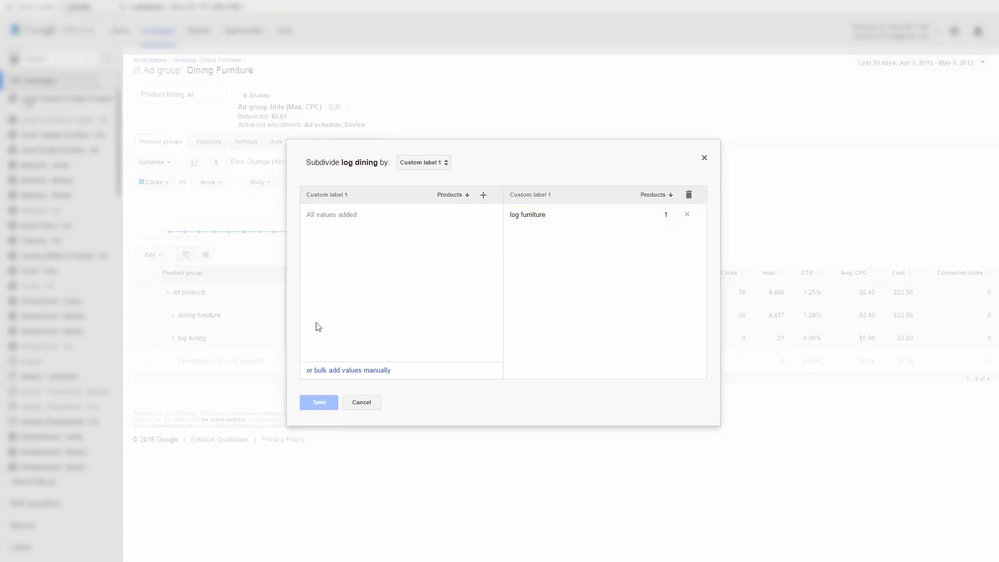
- Leave log dining's settings and review dining furniture's split by Custom label 1
{"action": "left_click", "coordinate": [361, 402]}
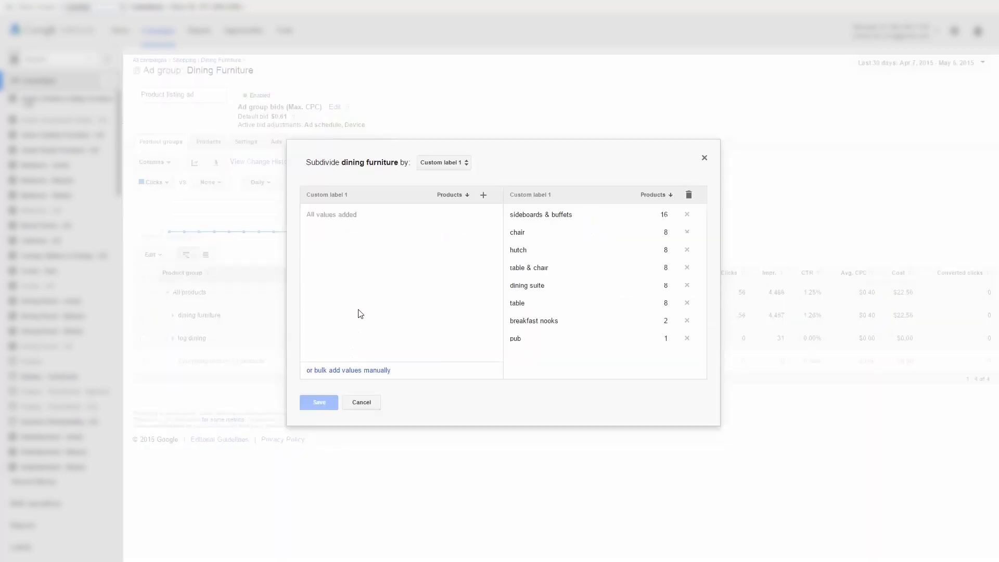
{"action": "left_click", "coordinate": [443, 163]}
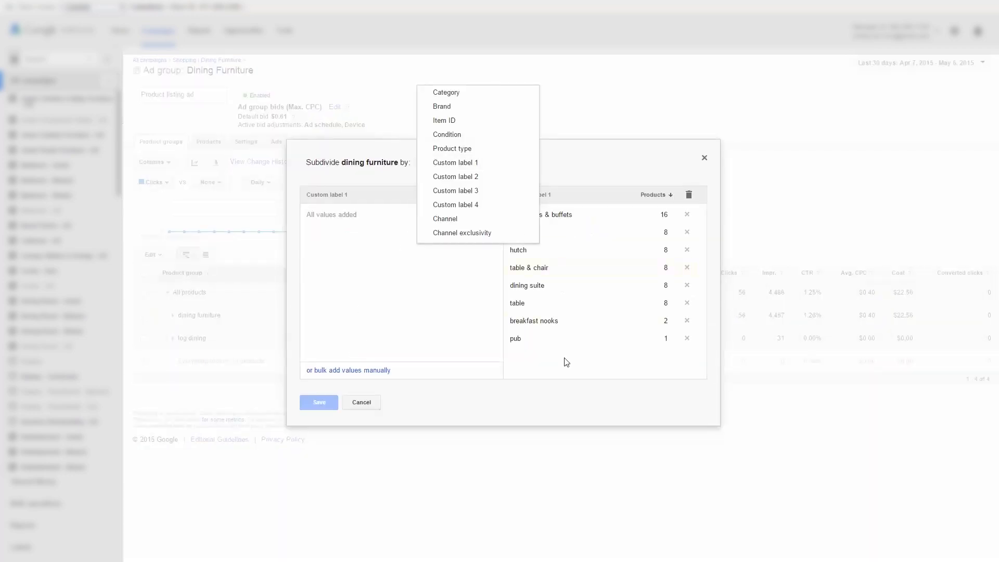
{"action": "left_click", "coordinate": [456, 162]}
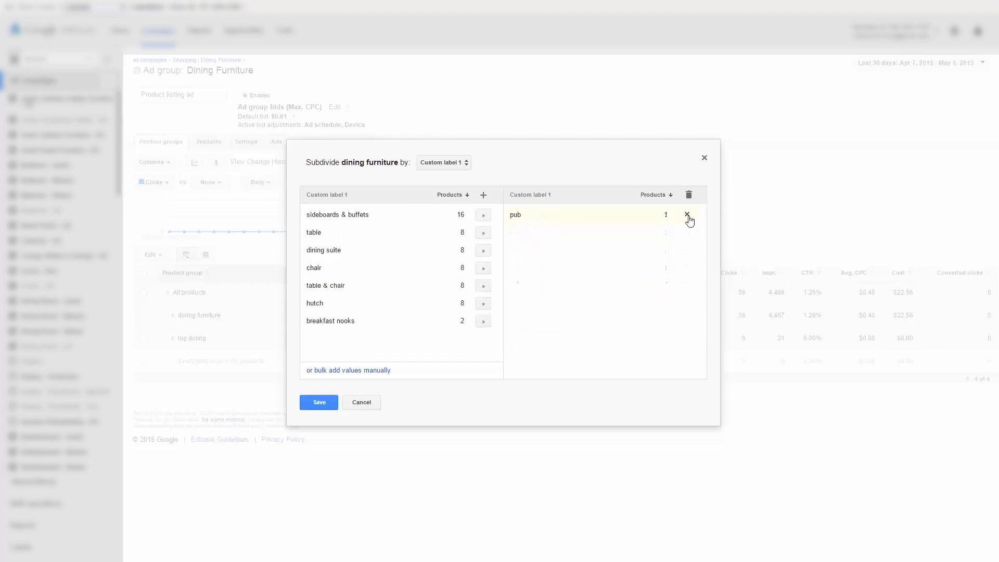
- Remove and re-add the pub value so all eight subgroups stay, then leave without saving
{"action": "left_click", "coordinate": [687, 215]}
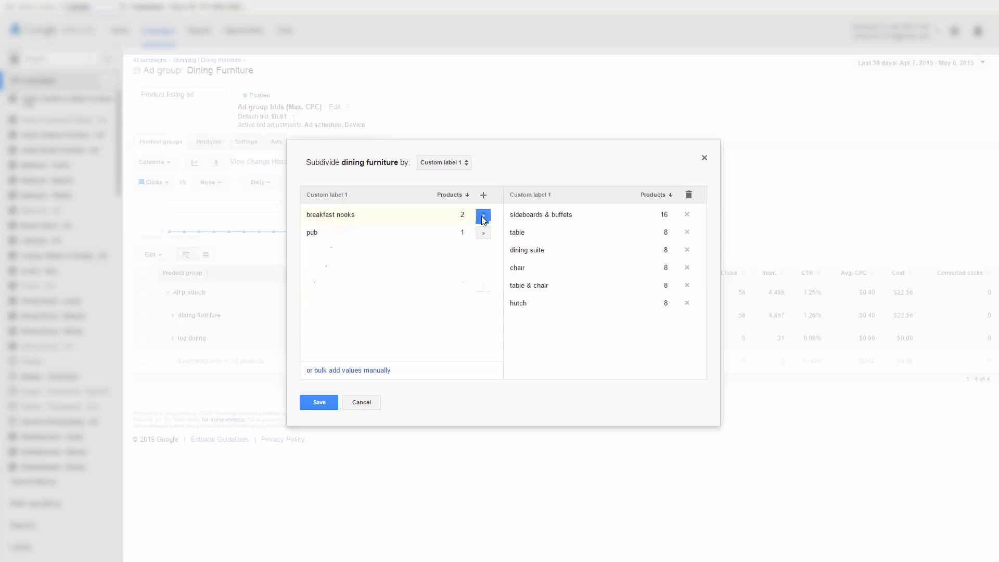
{"action": "left_click", "coordinate": [483, 215]}
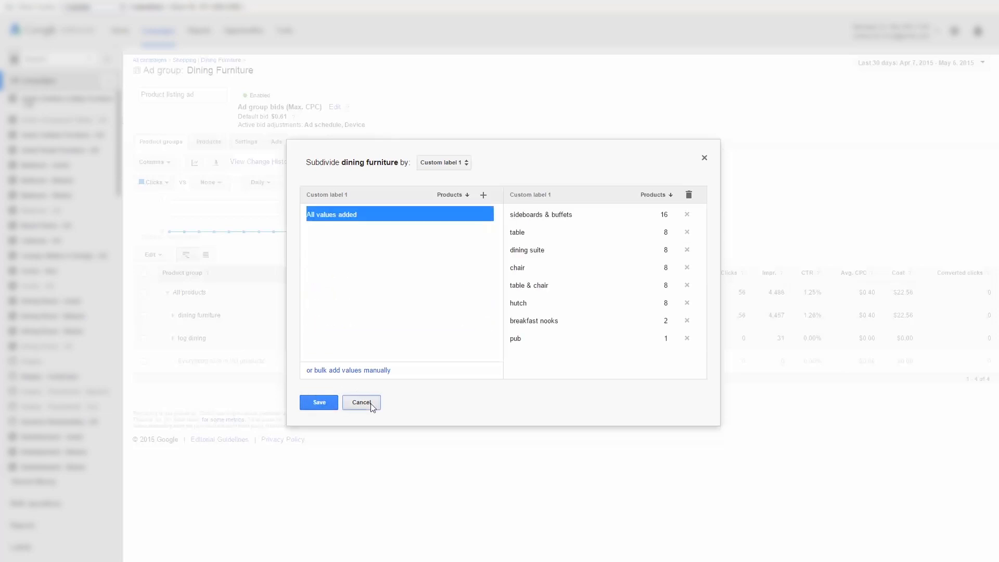
{"action": "left_click", "coordinate": [361, 402]}
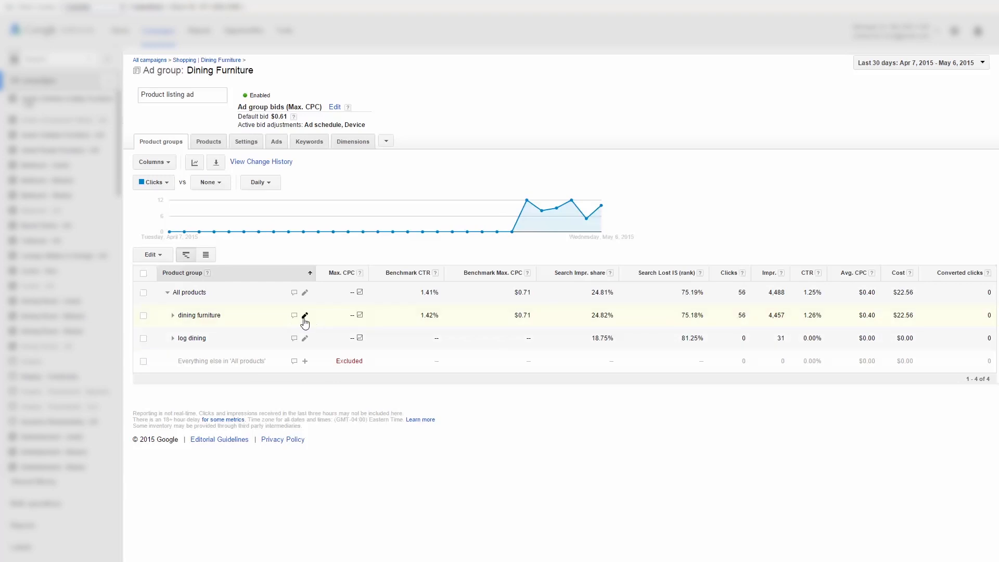
{"action": "mouse_move", "coordinate": [401, 324]}
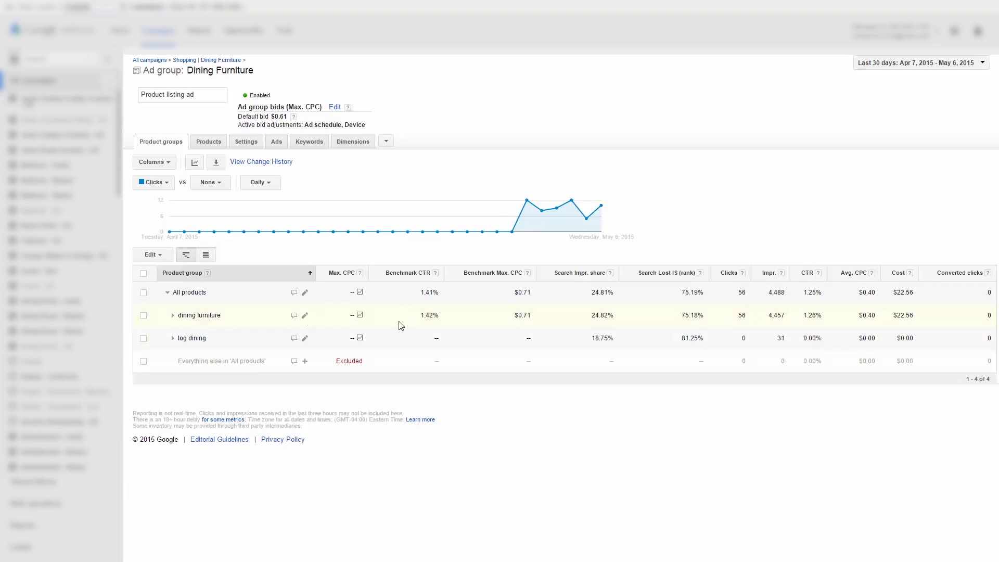
{"action": "left_click", "coordinate": [173, 315]}
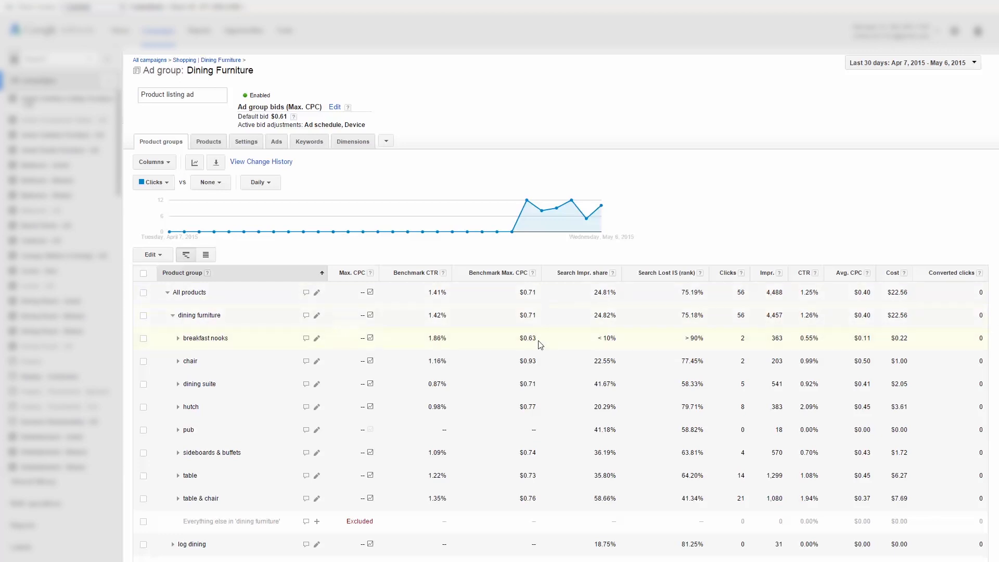
{"action": "mouse_move", "coordinate": [352, 354]}
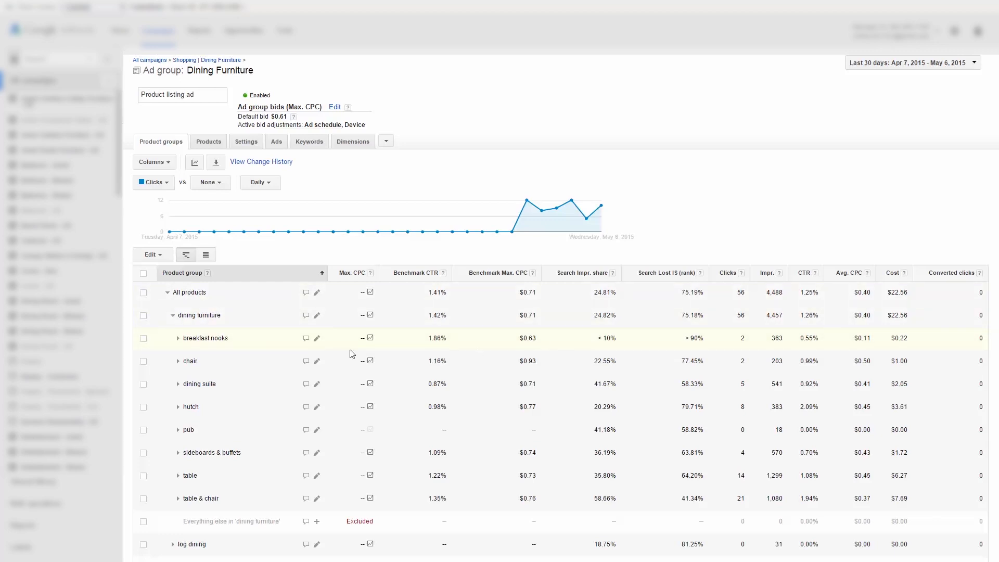
{"action": "left_click", "coordinate": [178, 337]}
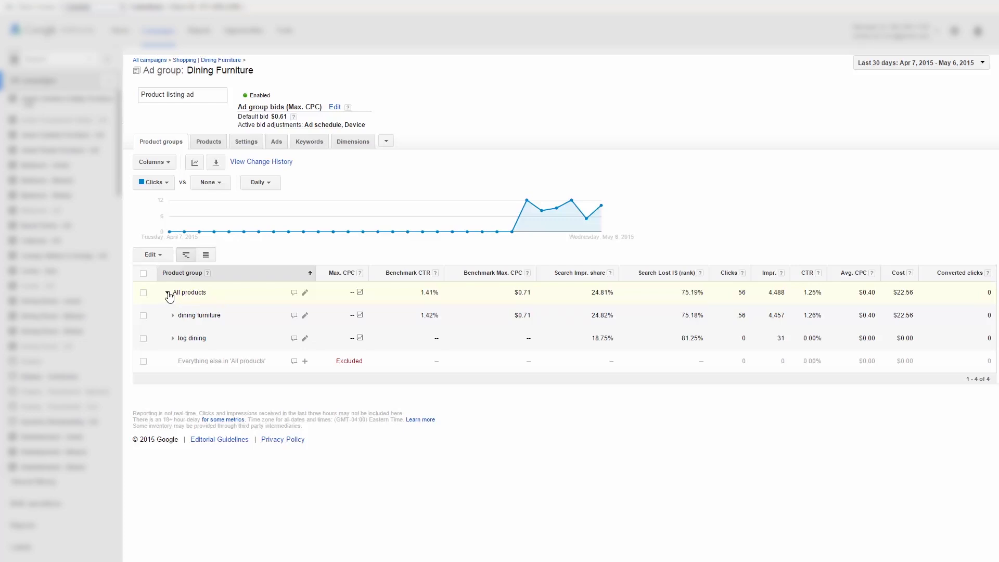
- Collapse All products and return to the all-campaigns list to find Shopping | Gazebos
{"action": "left_click", "coordinate": [168, 293]}
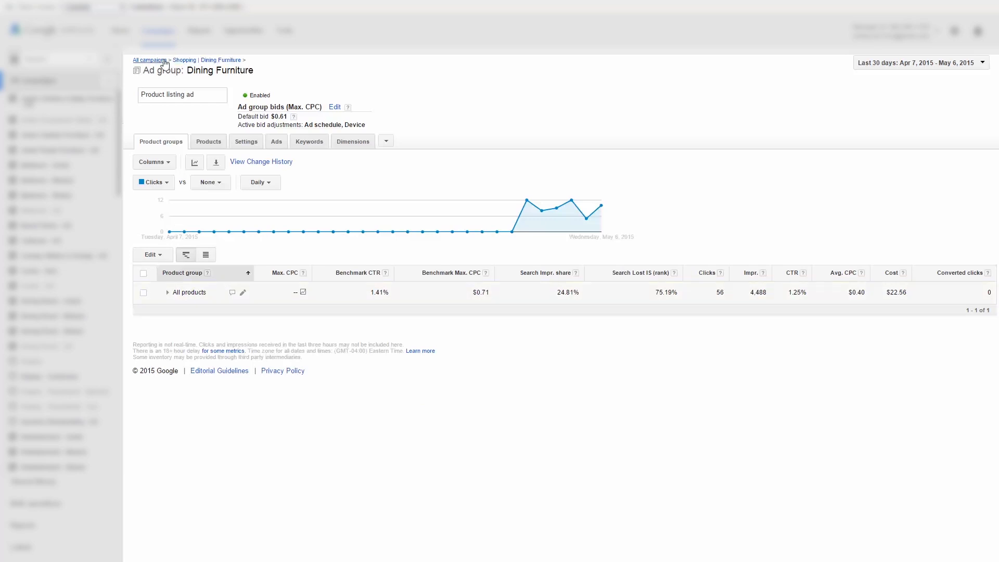
{"action": "left_click", "coordinate": [150, 60]}
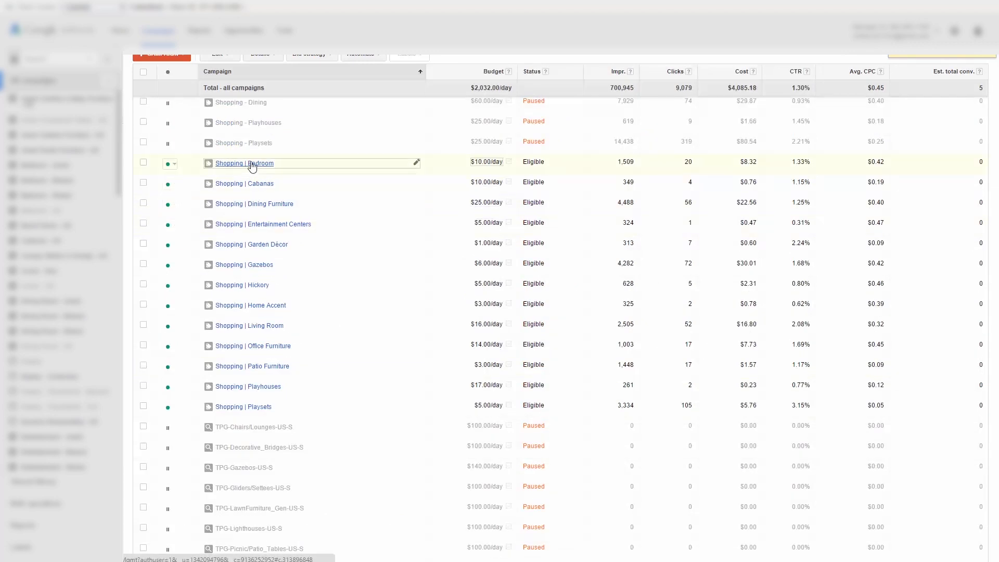
{"action": "left_click", "coordinate": [161, 55]}
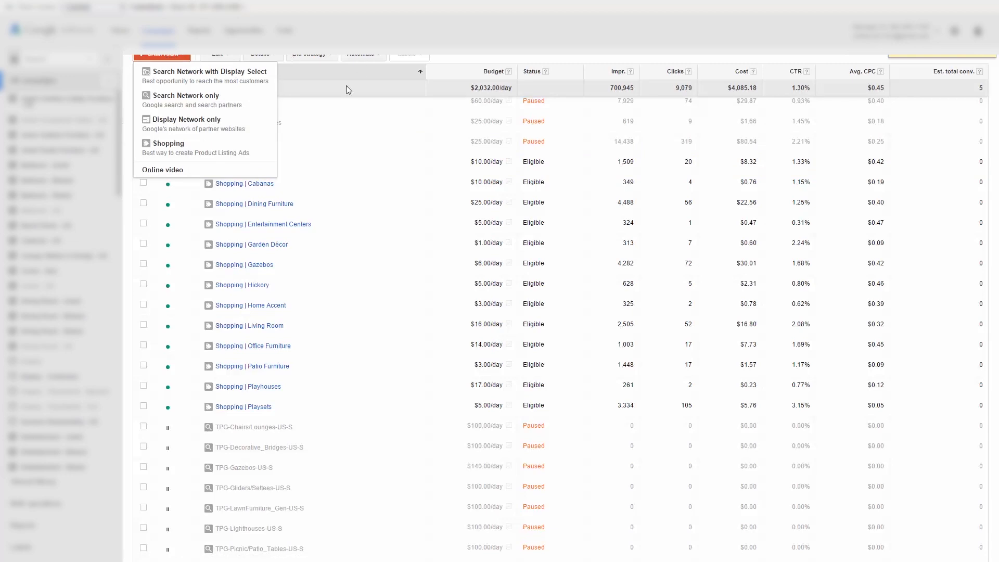
{"action": "mouse_move", "coordinate": [193, 123]}
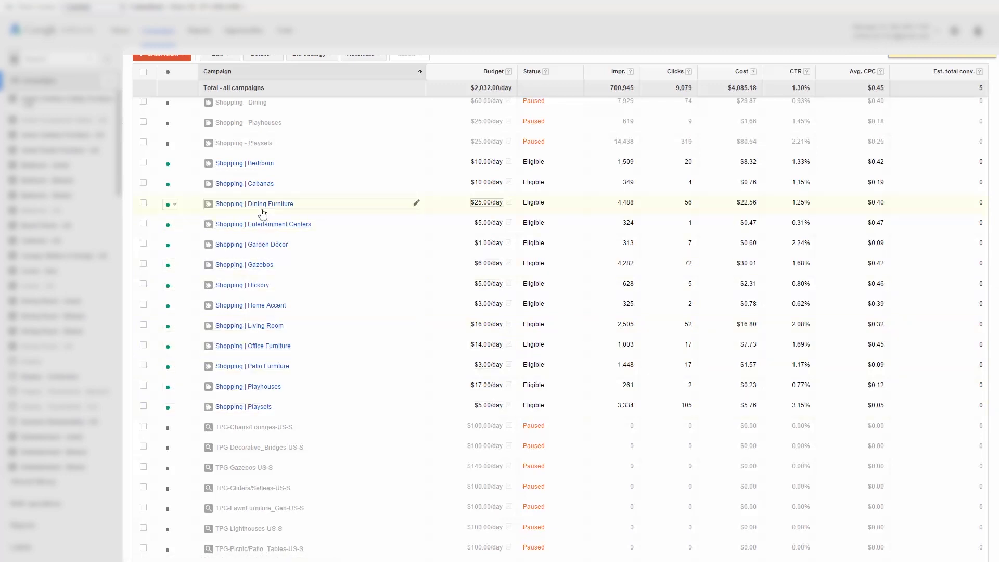
{"action": "mouse_move", "coordinate": [250, 265]}
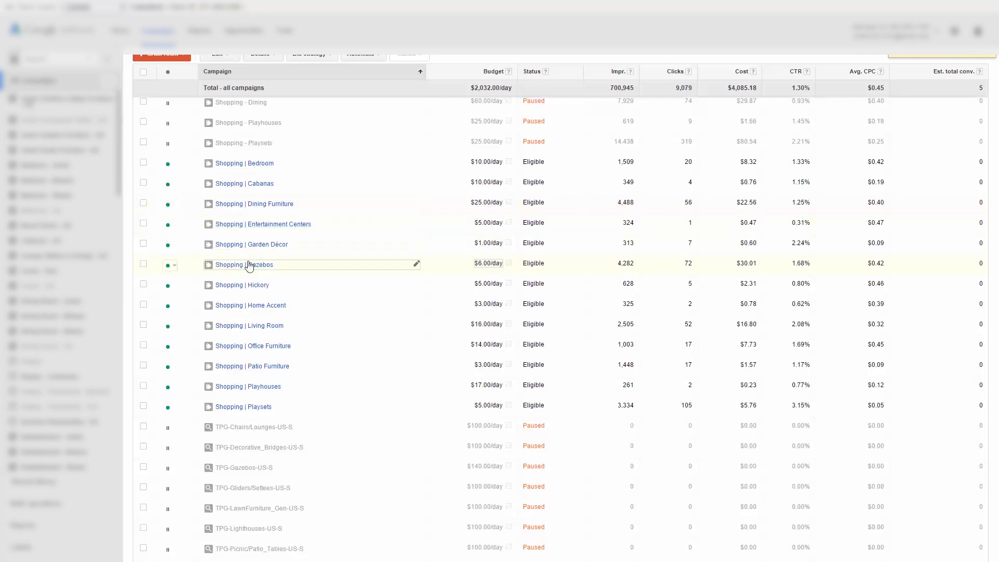
- Open the Shopping | Gazebos campaign's Gazebos ad group with gazebos expanded into cedar log, vinyl and wooden
{"action": "left_click", "coordinate": [243, 265]}
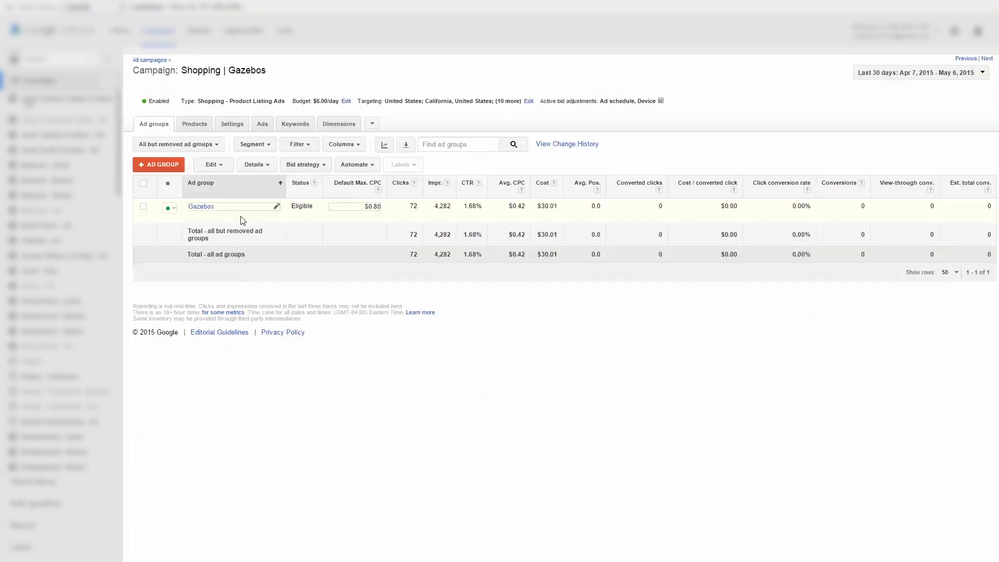
{"action": "left_click", "coordinate": [202, 206]}
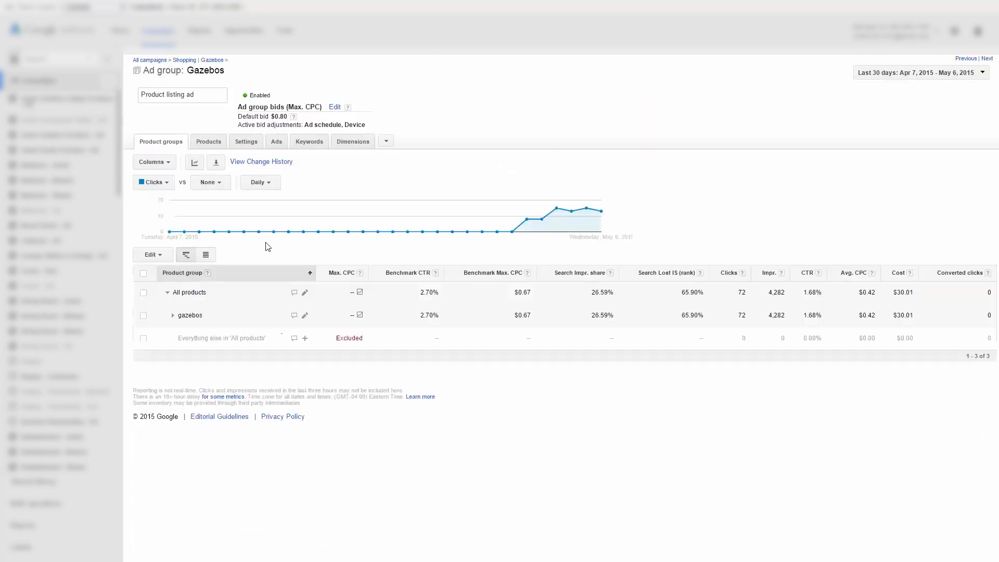
{"action": "mouse_move", "coordinate": [302, 321]}
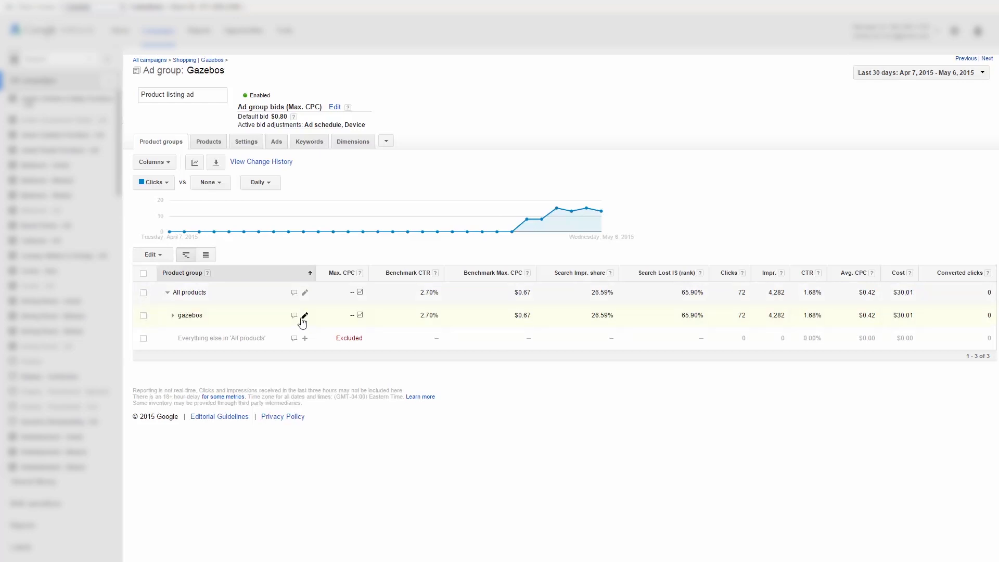
{"action": "left_click", "coordinate": [304, 315]}
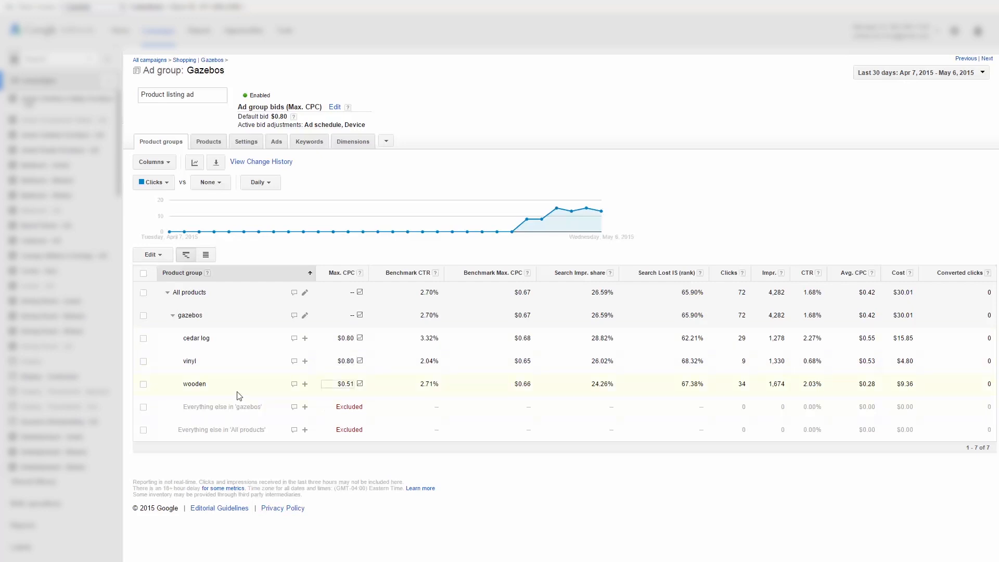
{"action": "mouse_move", "coordinate": [227, 378]}
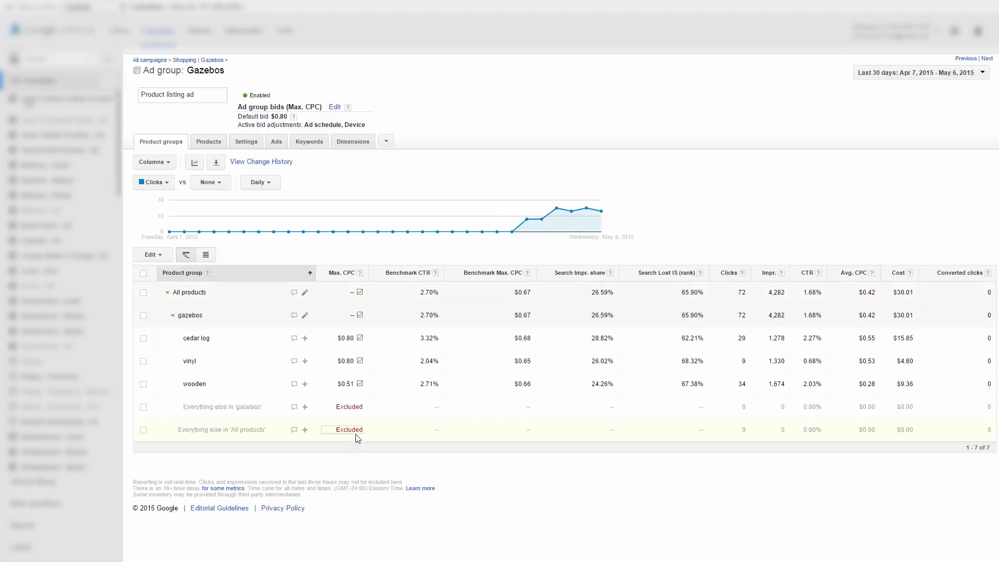
- Keep everything else in All products excluded and check which products fall under it
{"action": "left_click", "coordinate": [349, 429]}
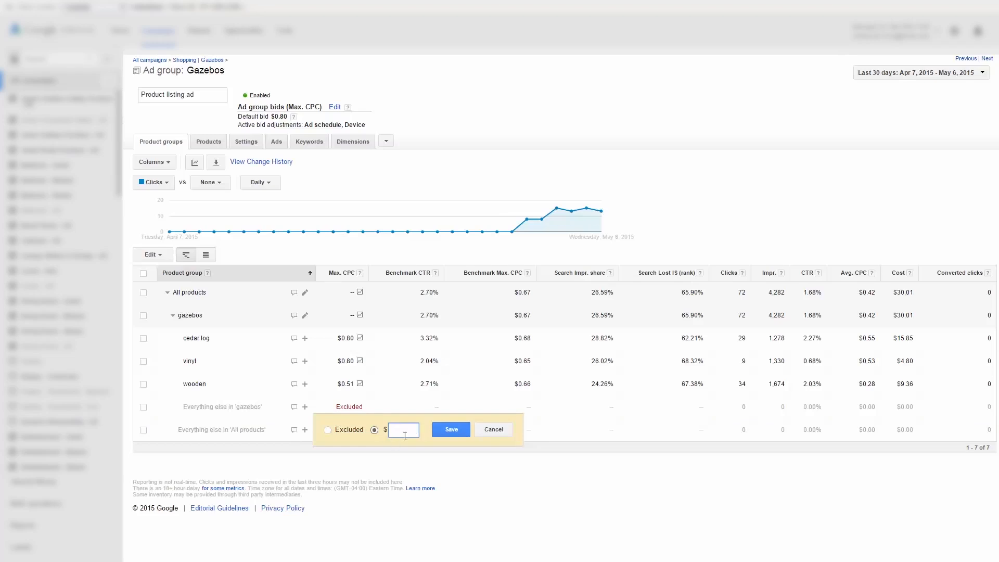
{"action": "left_click", "coordinate": [330, 430]}
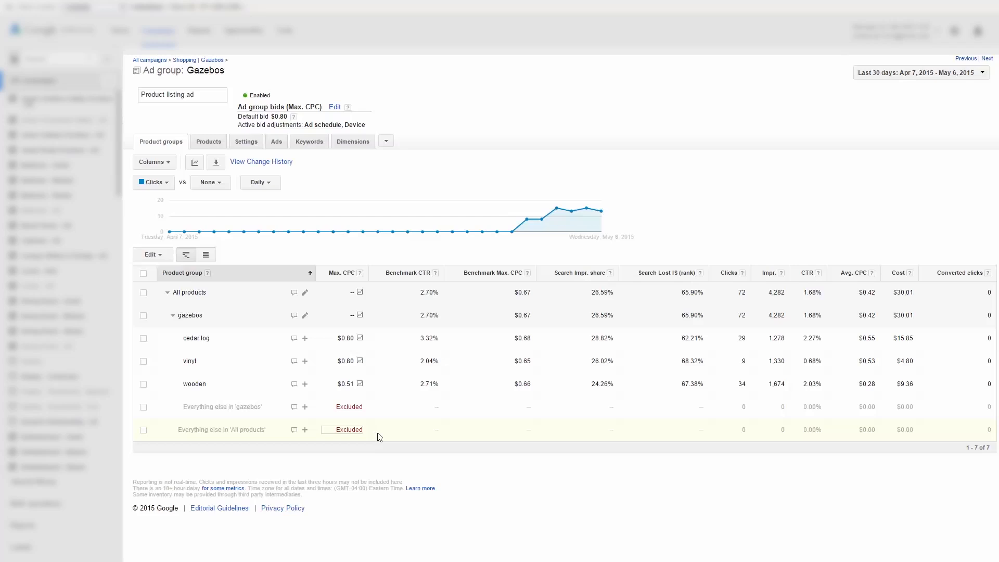
{"action": "mouse_move", "coordinate": [293, 429]}
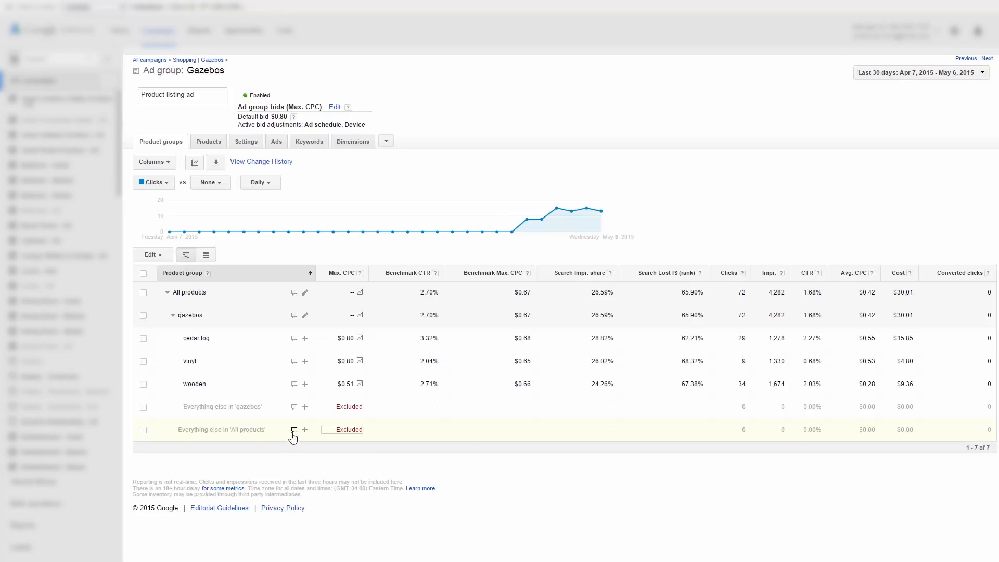
{"action": "left_click", "coordinate": [294, 430]}
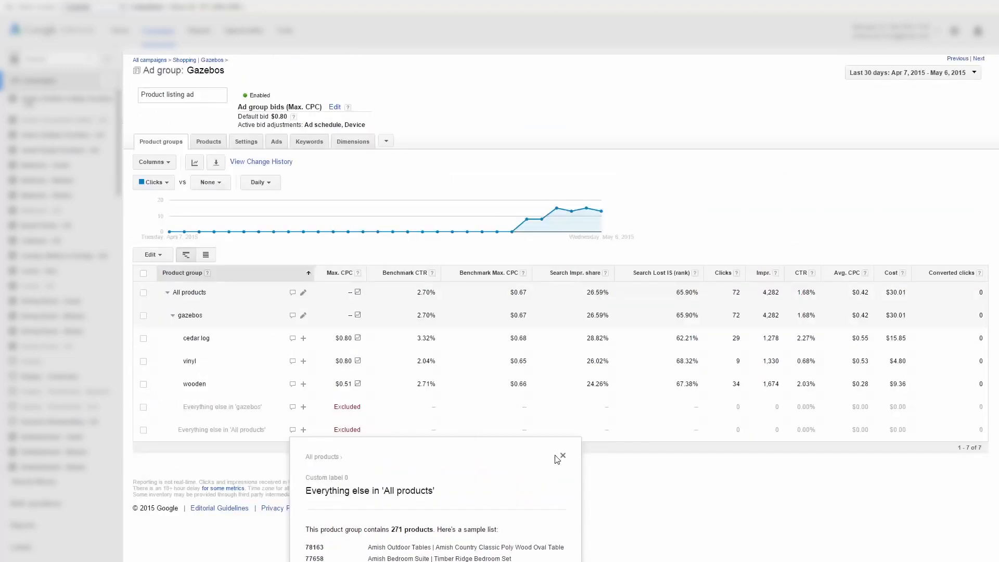
{"action": "left_click", "coordinate": [562, 455]}
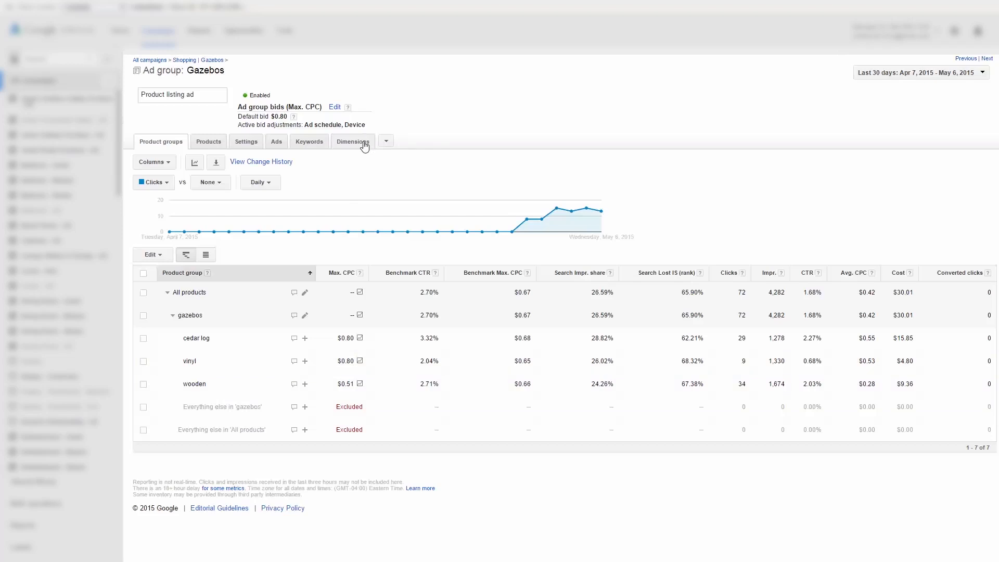
- Show the Gazebos ad group's search terms report via Dimensions, with clicks, impressions and cost
{"action": "left_click", "coordinate": [352, 141]}
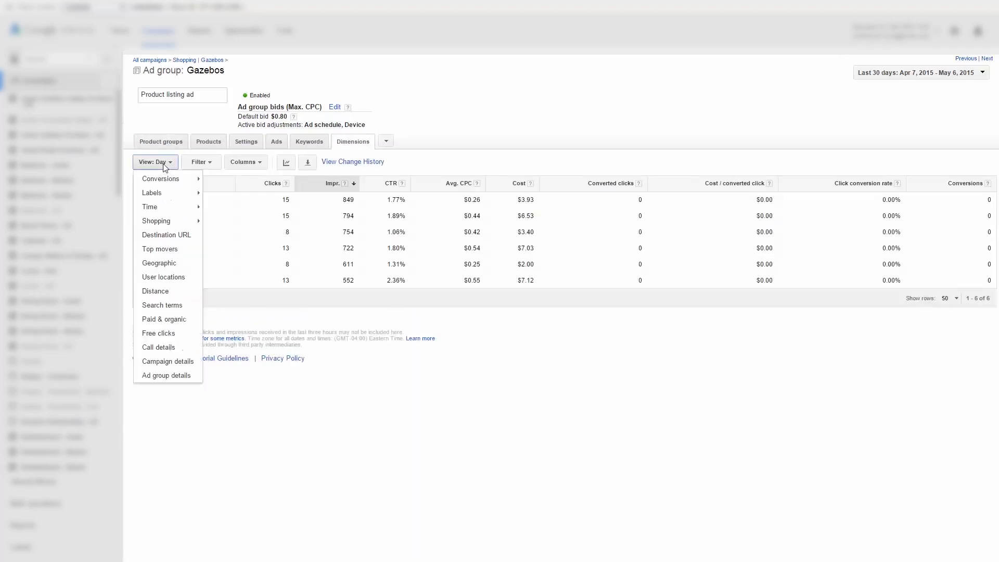
{"action": "left_click", "coordinate": [161, 305]}
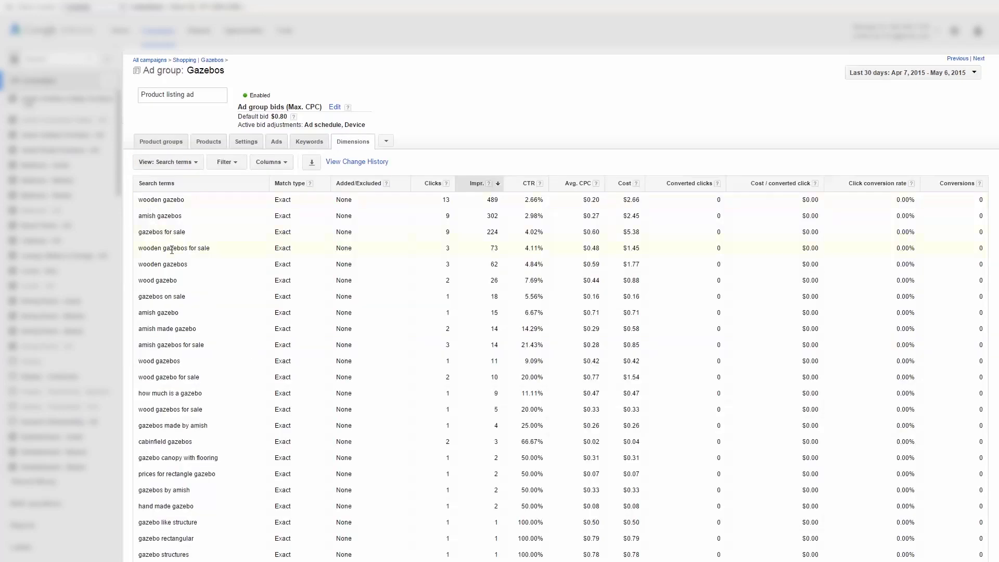
{"action": "scroll", "scroll_direction": "down", "scroll_amount": 3}
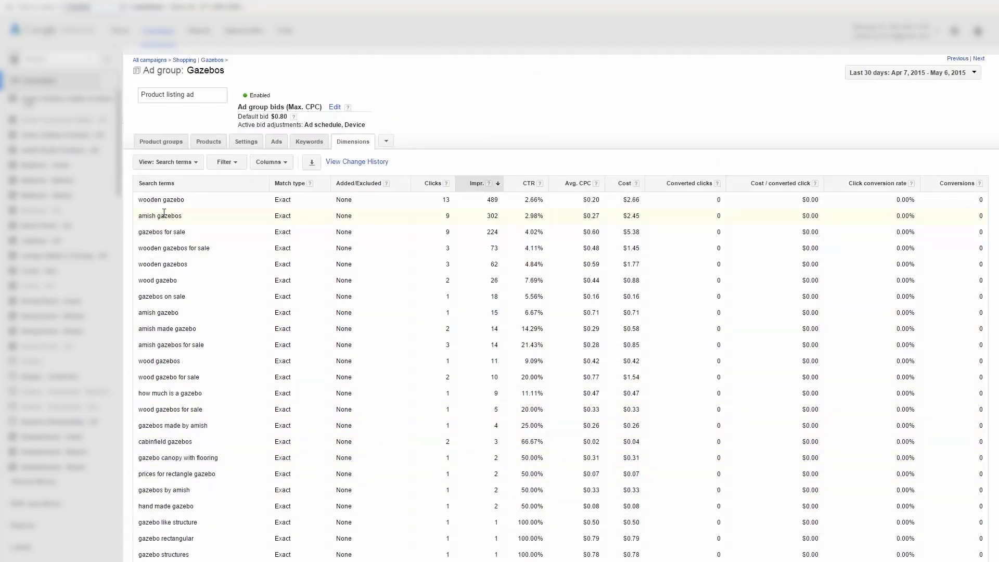
{"action": "mouse_move", "coordinate": [176, 248]}
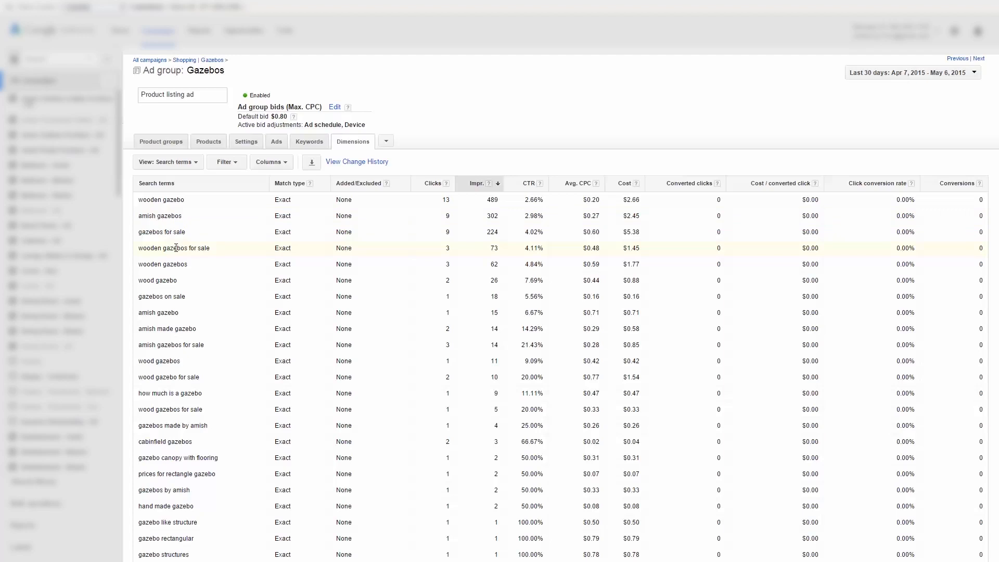
{"action": "mouse_move", "coordinate": [175, 393]}
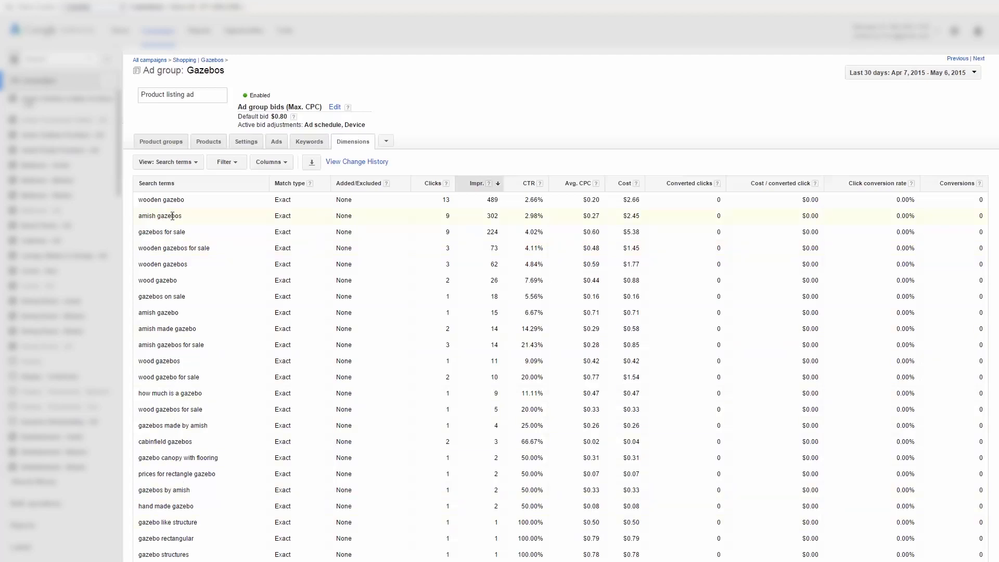
- Review the top search terms wooden gazebo and amish gazebos word by word
{"action": "double_click", "coordinate": [161, 199]}
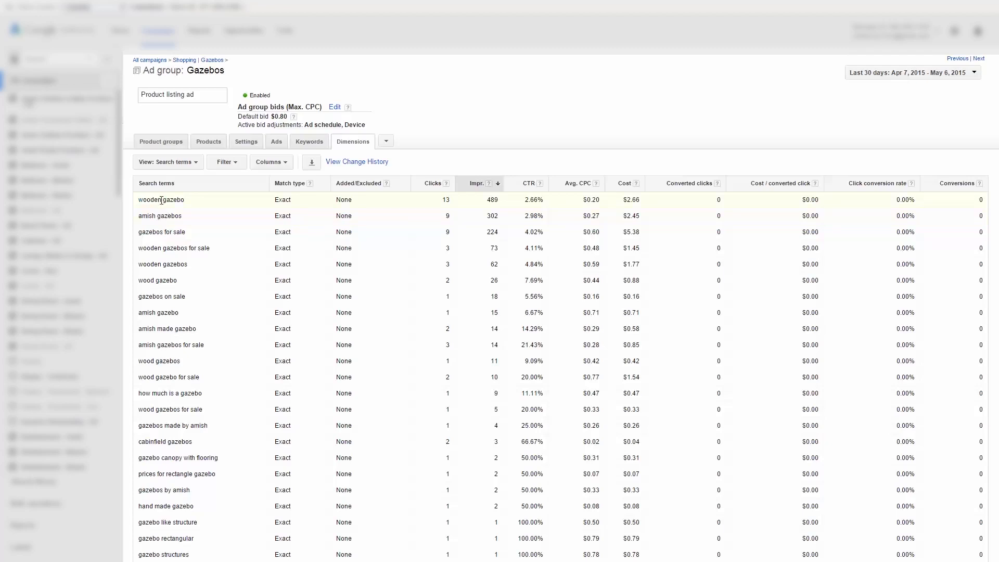
{"action": "double_click", "coordinate": [149, 200]}
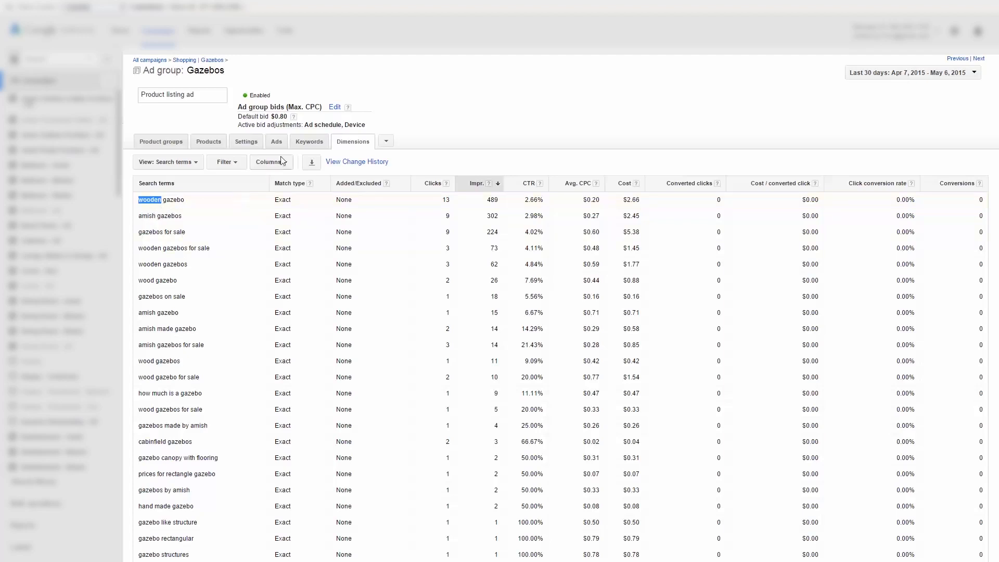
{"action": "mouse_move", "coordinate": [194, 197]}
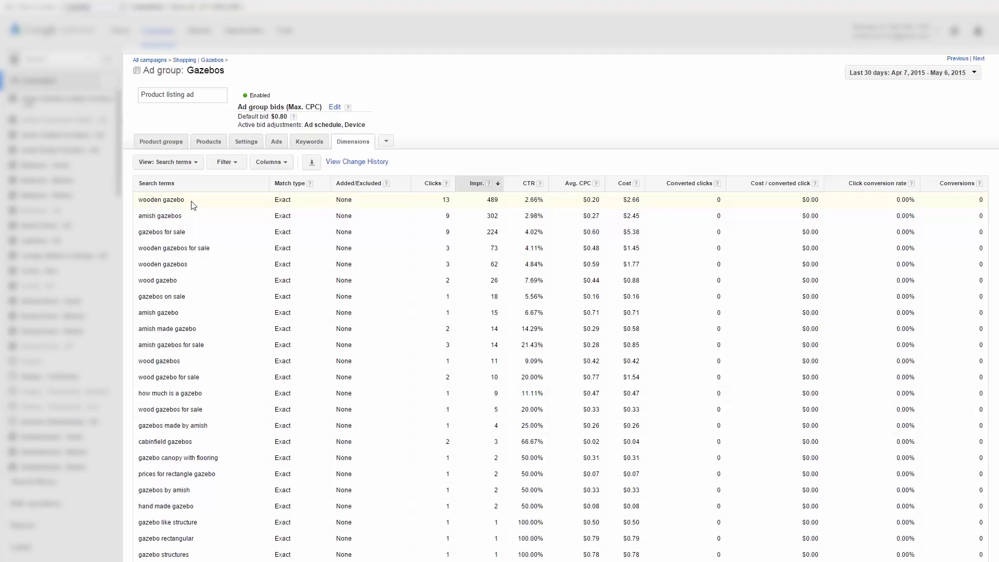
{"action": "double_click", "coordinate": [161, 199]}
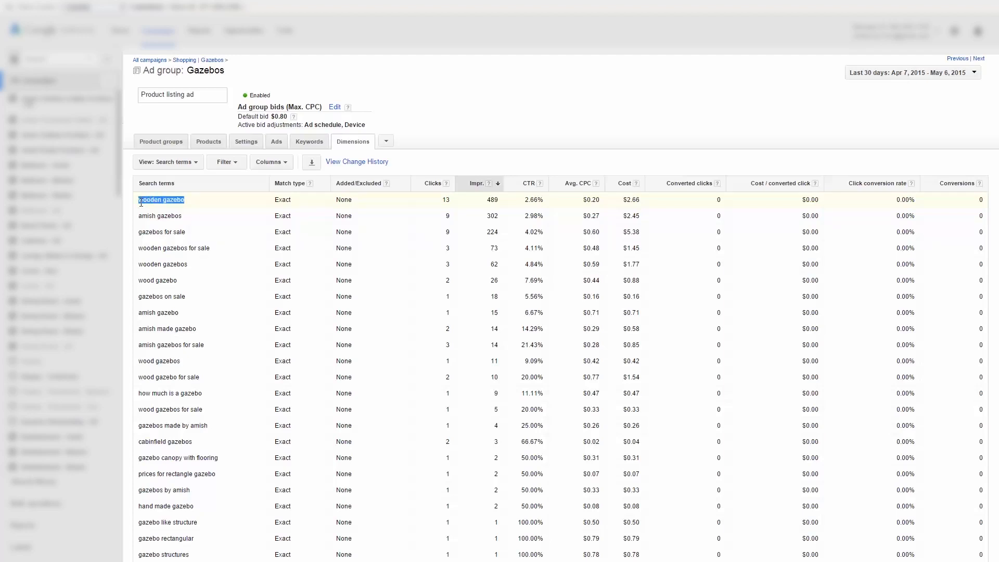
{"action": "left_click", "coordinate": [161, 199]}
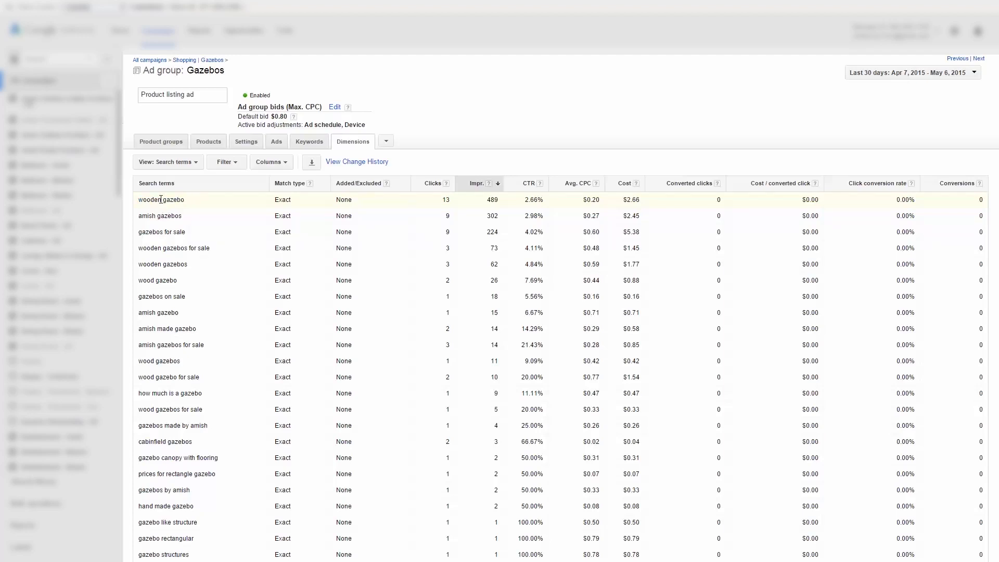
{"action": "double_click", "coordinate": [150, 198]}
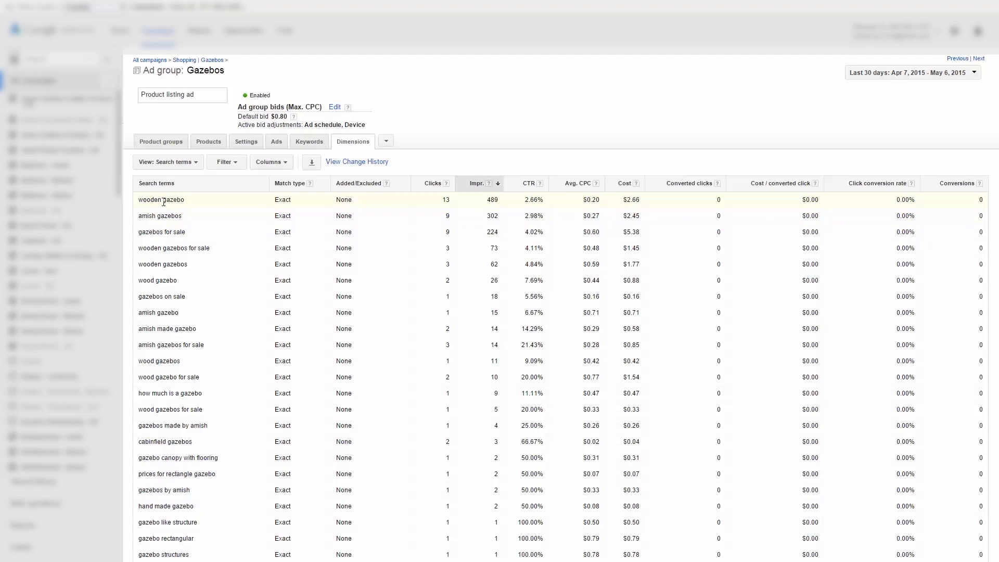
{"action": "mouse_move", "coordinate": [254, 182]}
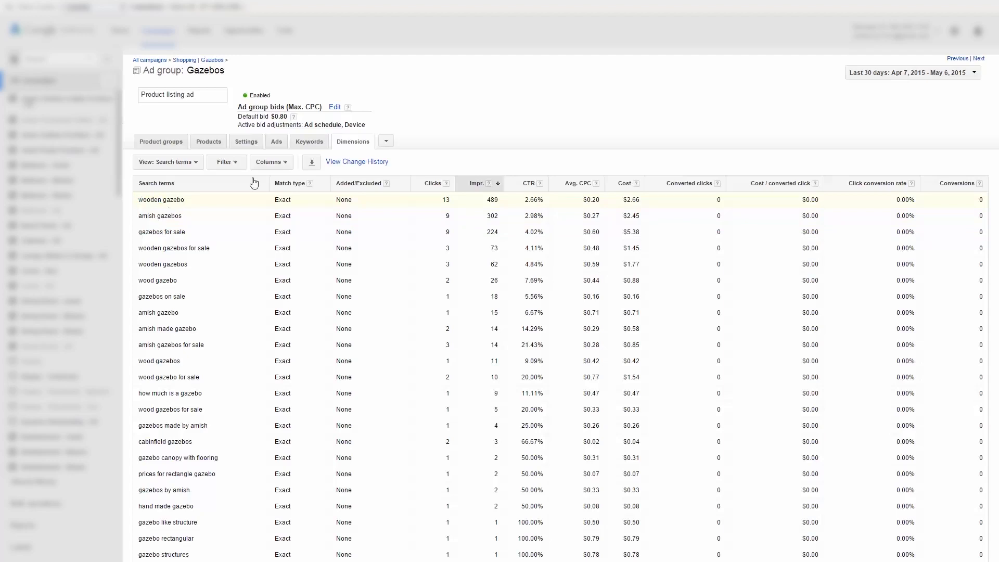
{"action": "mouse_move", "coordinate": [270, 156]}
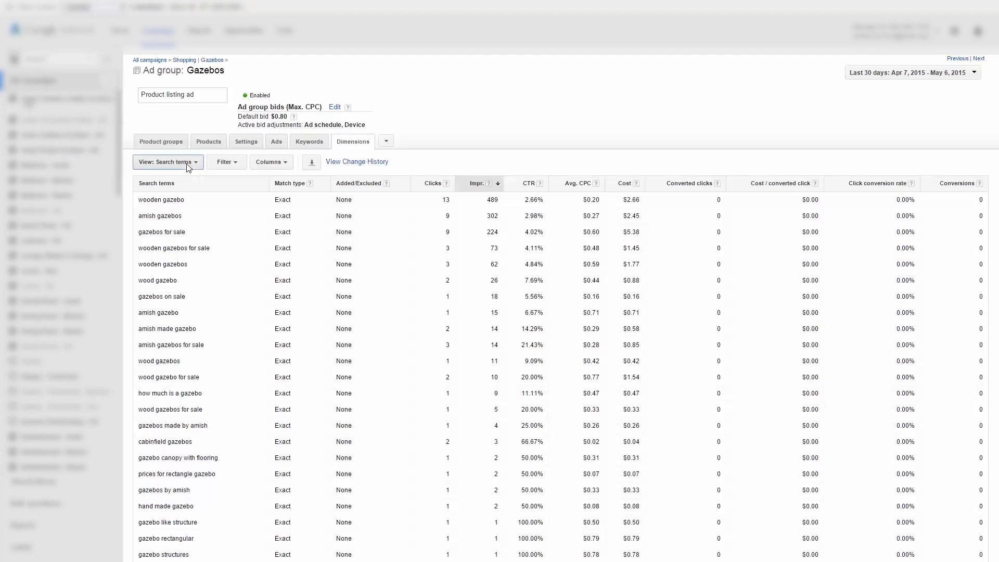
{"action": "left_click", "coordinate": [168, 162]}
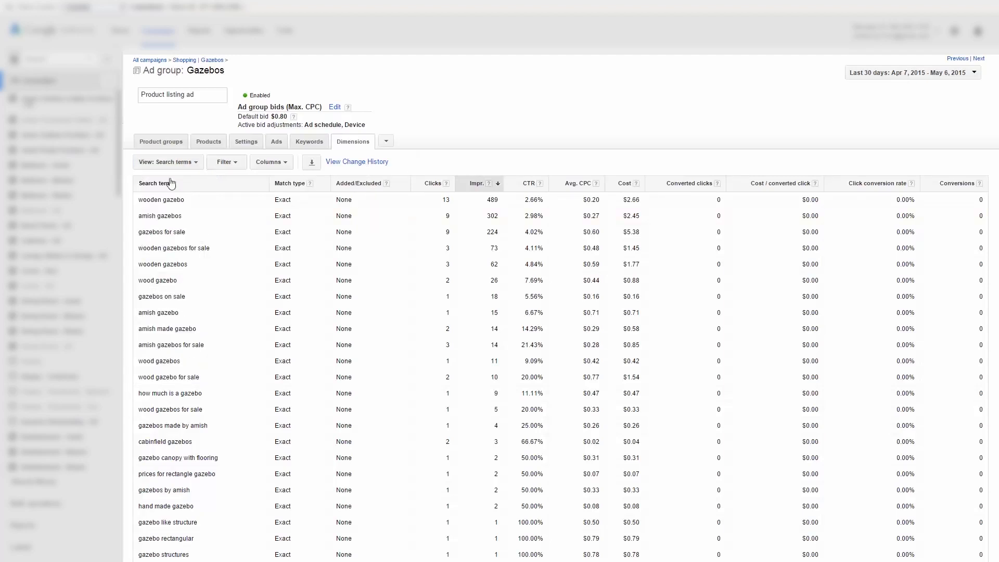
{"action": "mouse_move", "coordinate": [160, 195]}
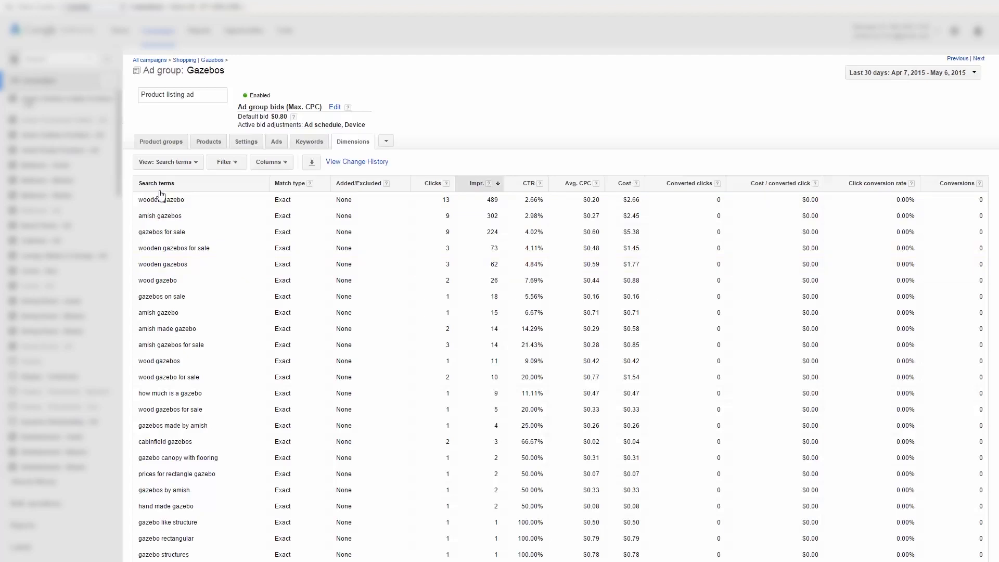
{"action": "mouse_move", "coordinate": [179, 196]}
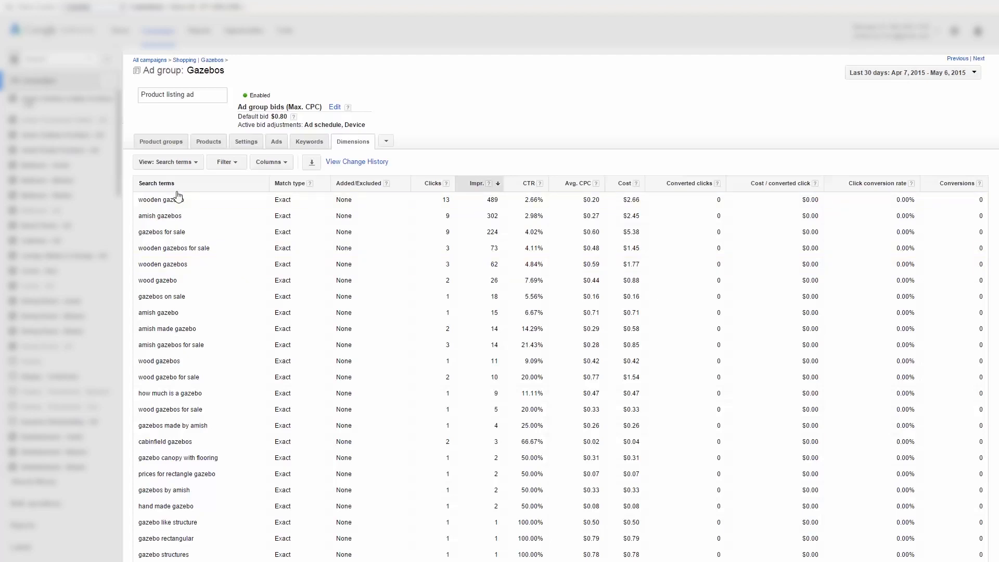
- Go up to the Shopping | Gazebos campaign and show its campaign-level search terms report
{"action": "left_click", "coordinate": [160, 142]}
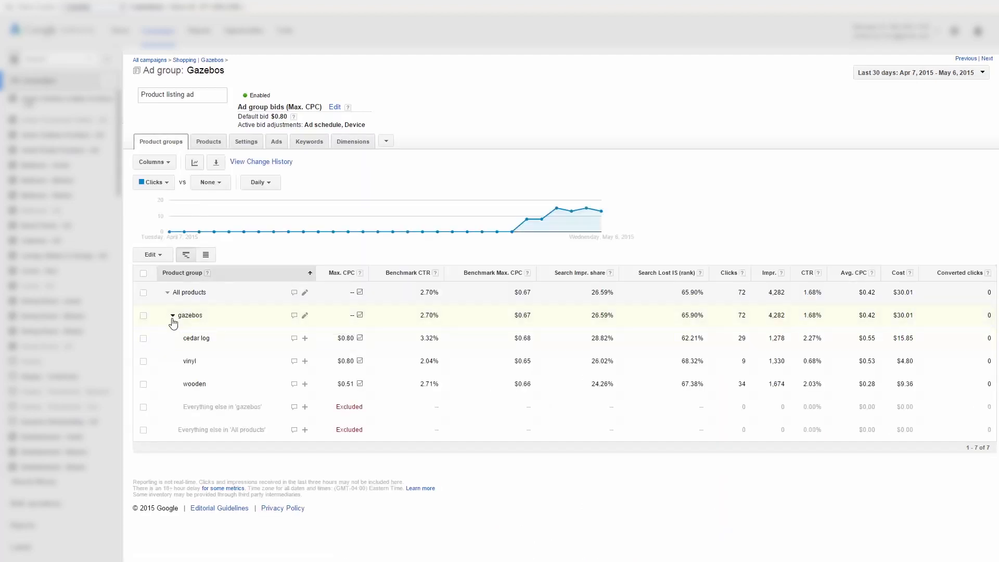
{"action": "left_click", "coordinate": [173, 314]}
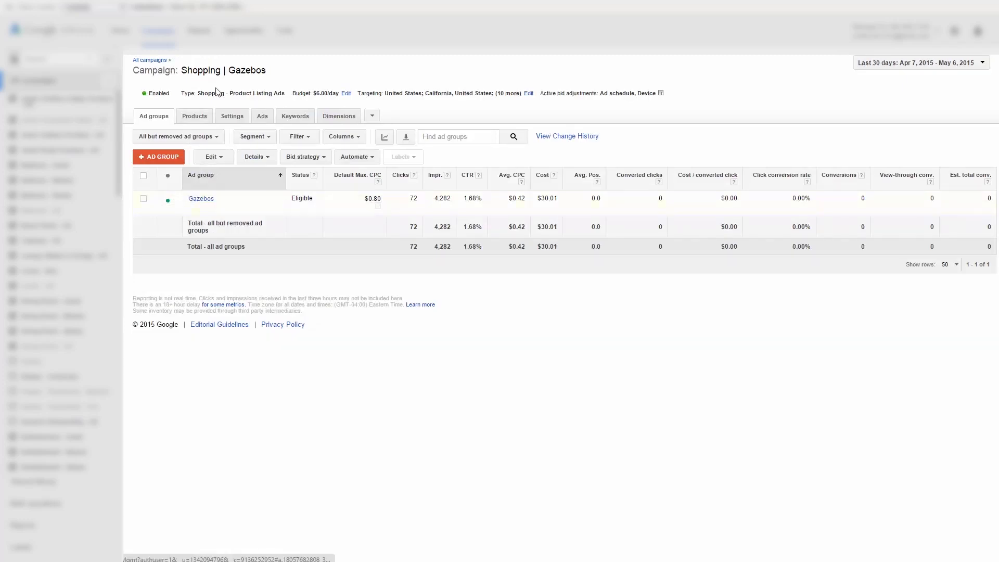
{"action": "left_click", "coordinate": [224, 71]}
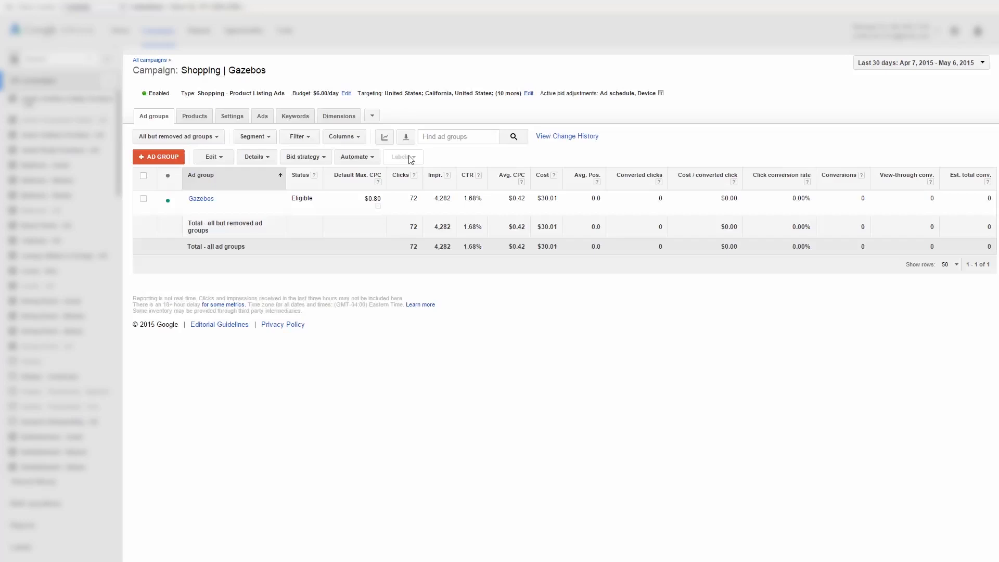
{"action": "mouse_move", "coordinate": [201, 203]}
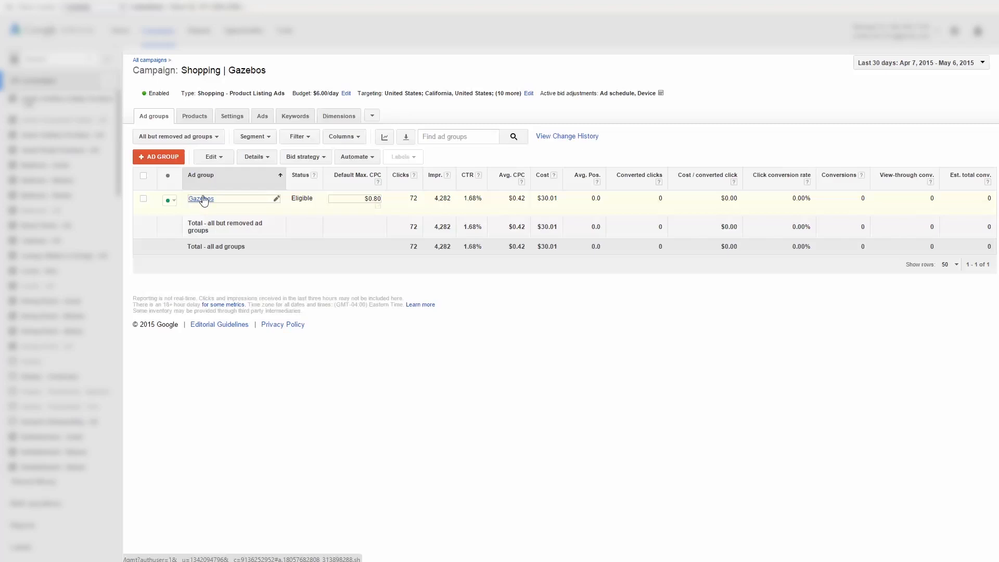
{"action": "mouse_move", "coordinate": [204, 202]}
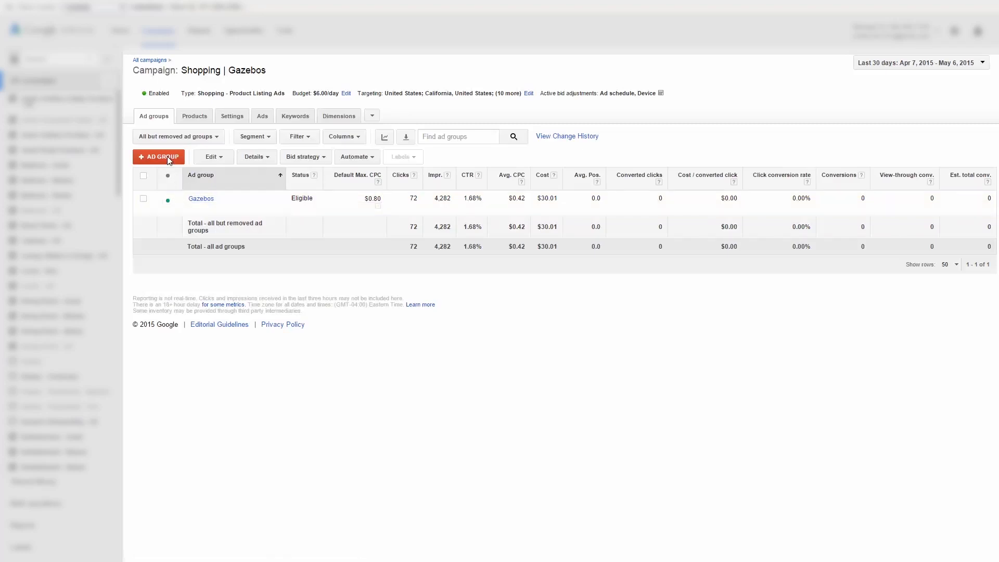
{"action": "left_click", "coordinate": [339, 115]}
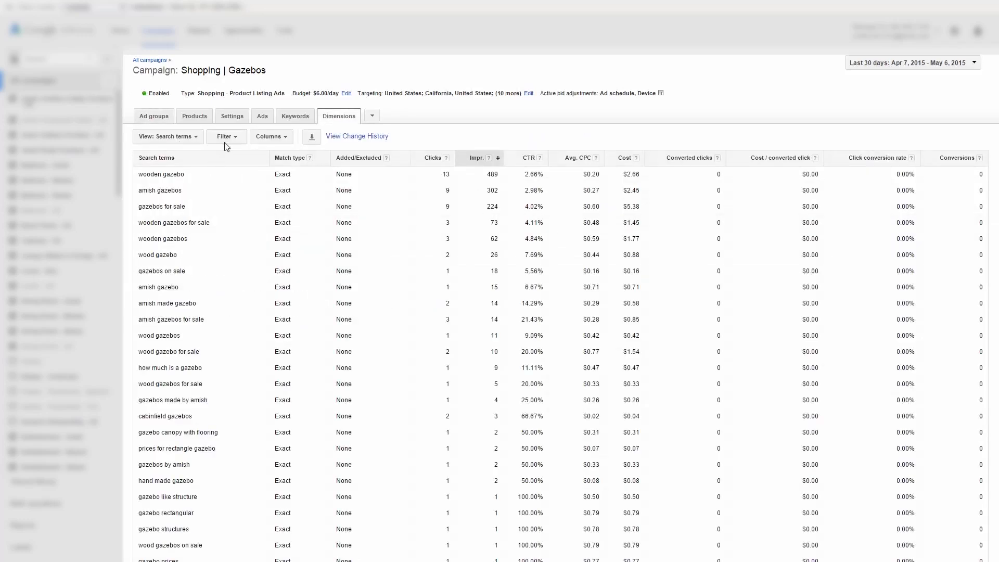
- Try an Ad group filter on the search terms, cancel it, and return to the campaign's ad group list
{"action": "left_click", "coordinate": [225, 137]}
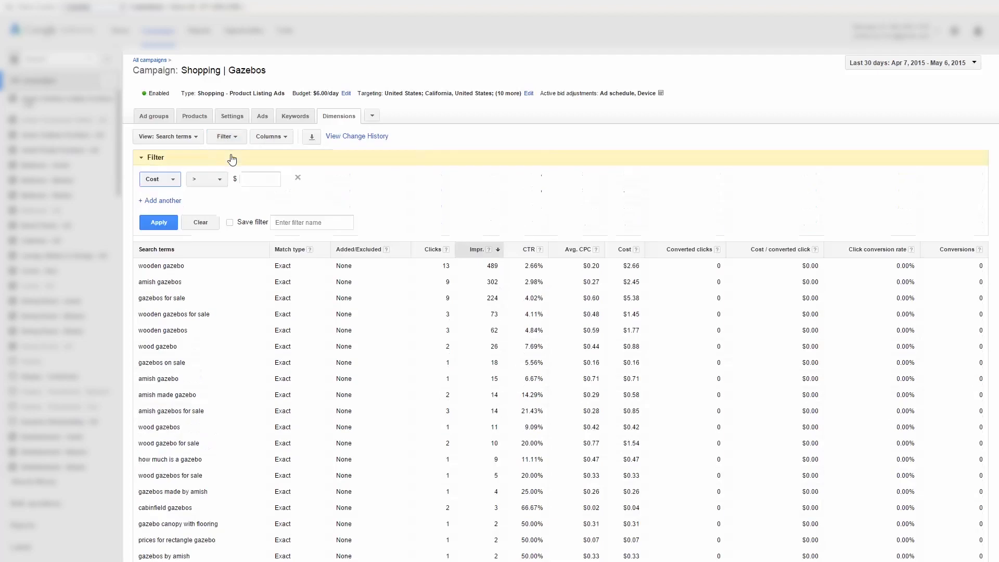
{"action": "left_click", "coordinate": [161, 179]}
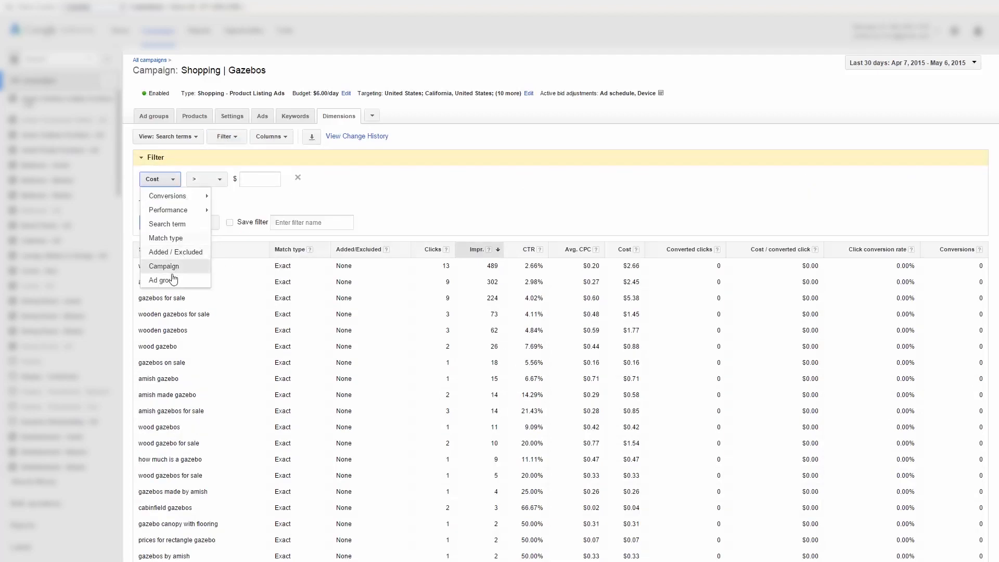
{"action": "left_click", "coordinate": [160, 280]}
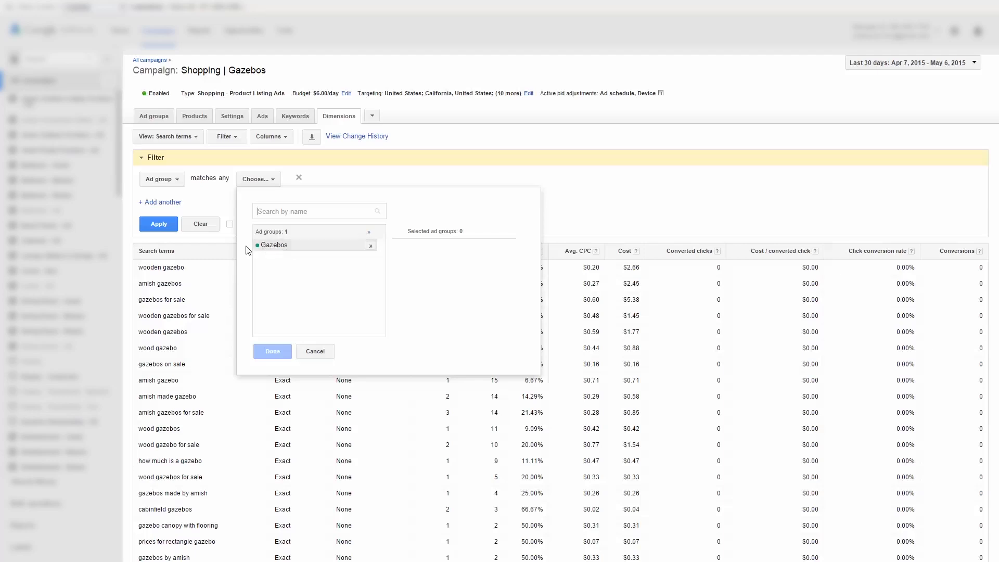
{"action": "mouse_move", "coordinate": [267, 251]}
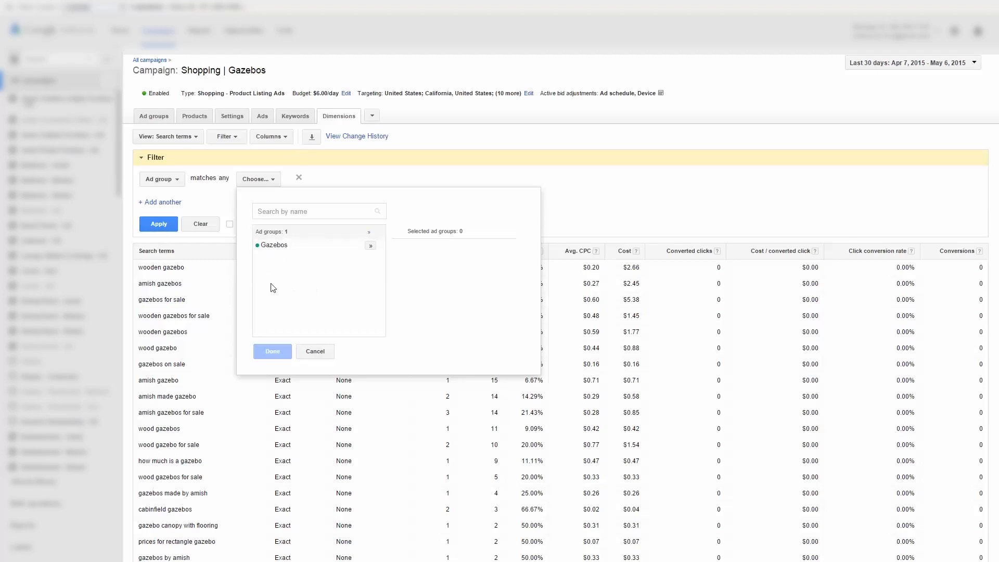
{"action": "mouse_move", "coordinate": [265, 279]}
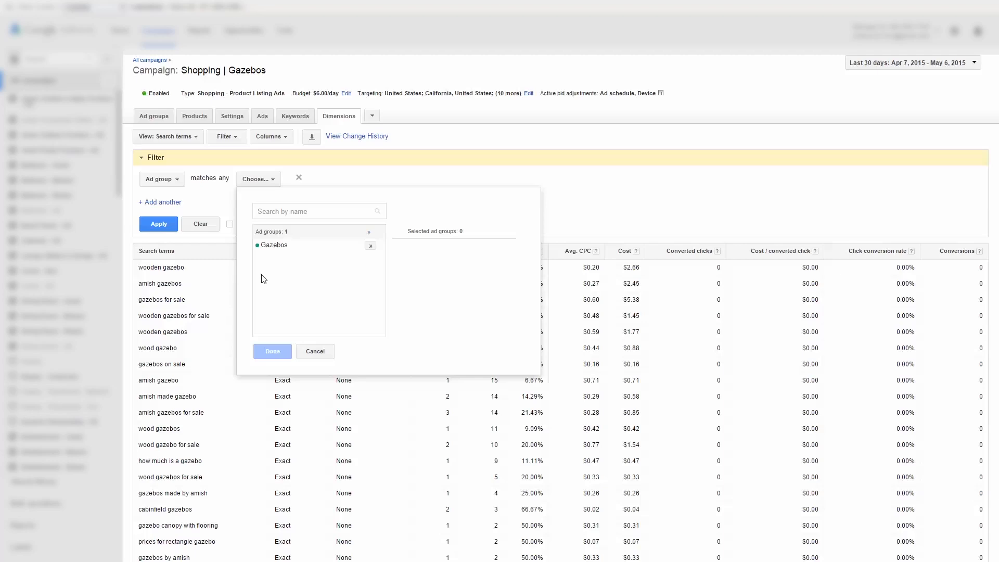
{"action": "mouse_move", "coordinate": [294, 298]}
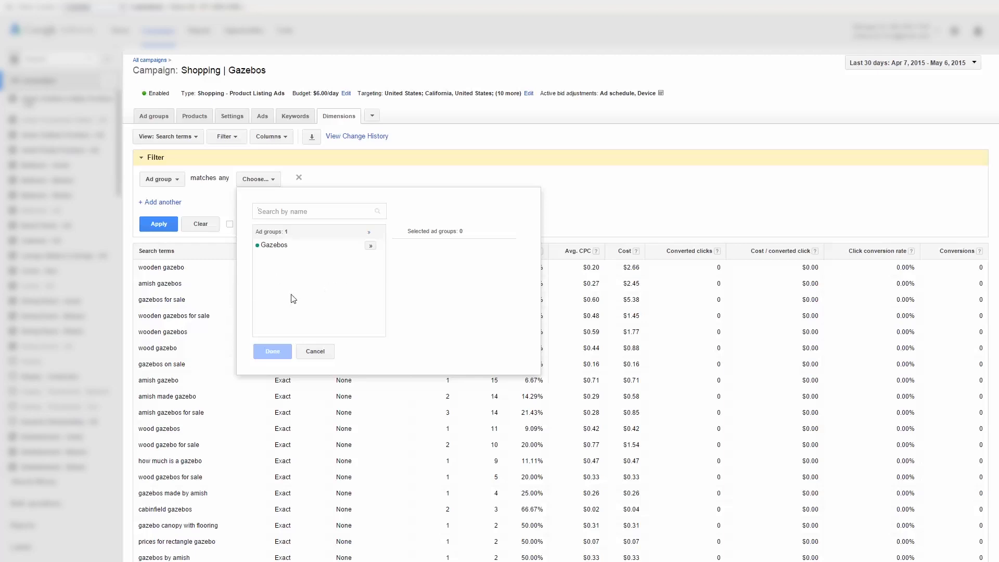
{"action": "mouse_move", "coordinate": [280, 368]}
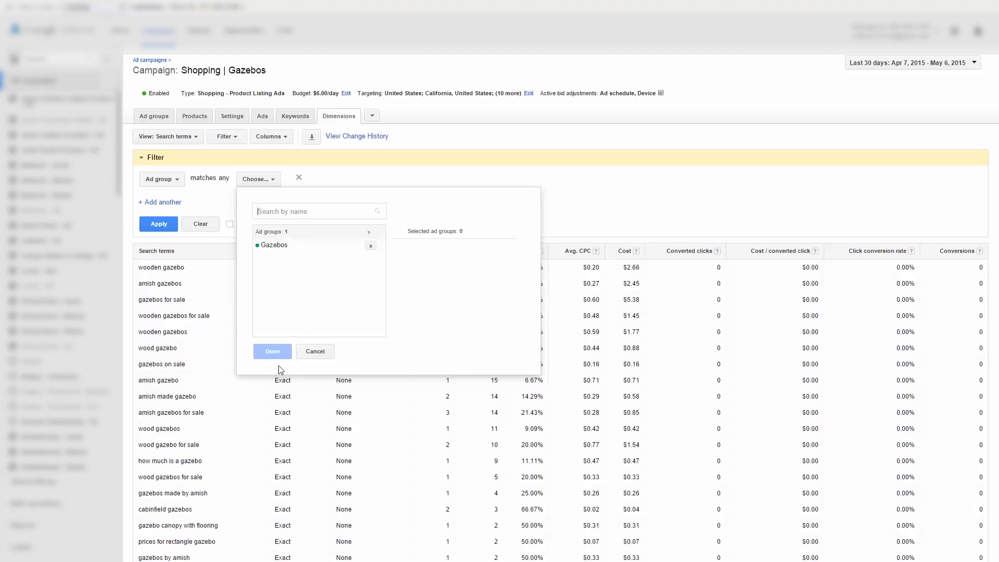
{"action": "mouse_move", "coordinate": [319, 372]}
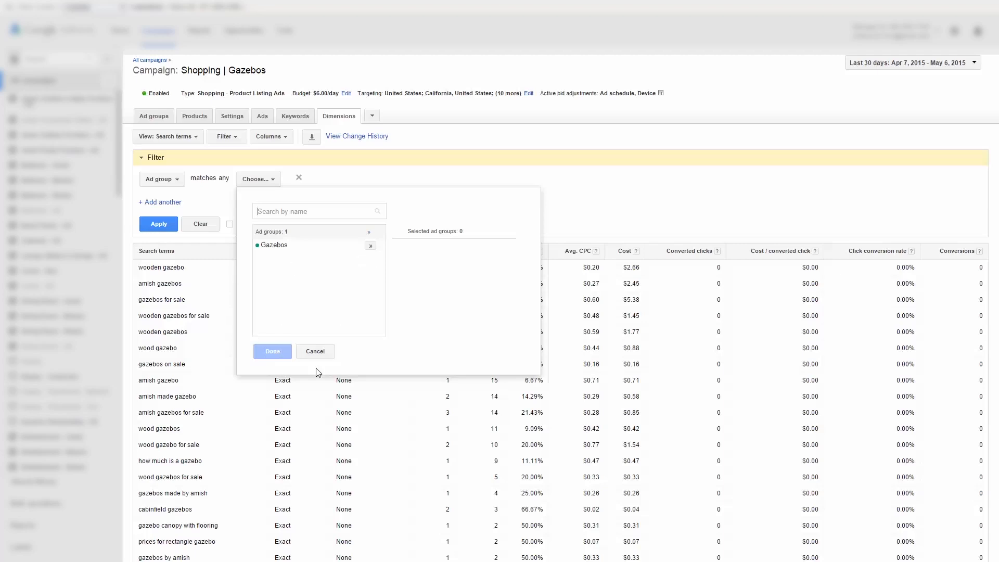
{"action": "left_click", "coordinate": [315, 351]}
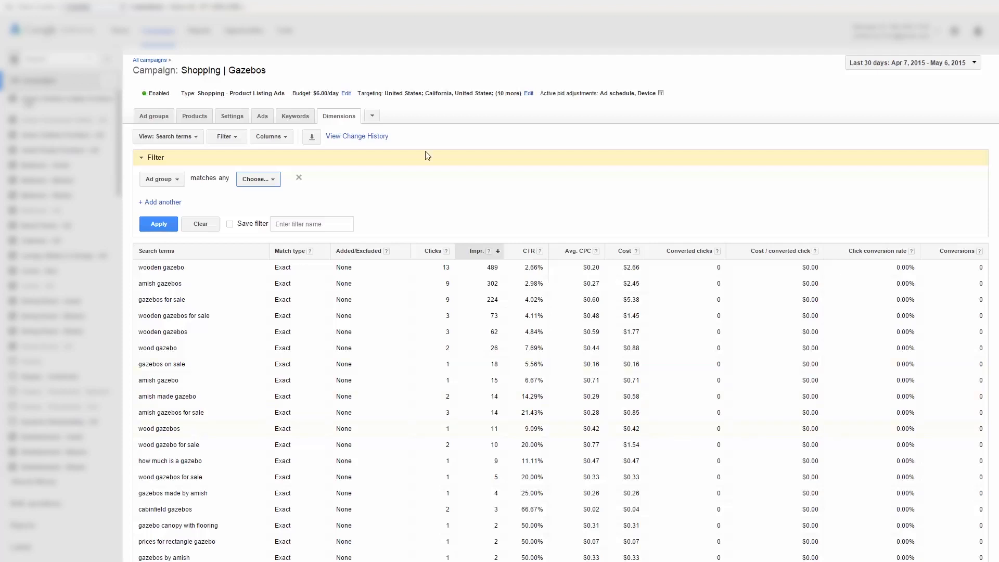
{"action": "mouse_move", "coordinate": [395, 202]}
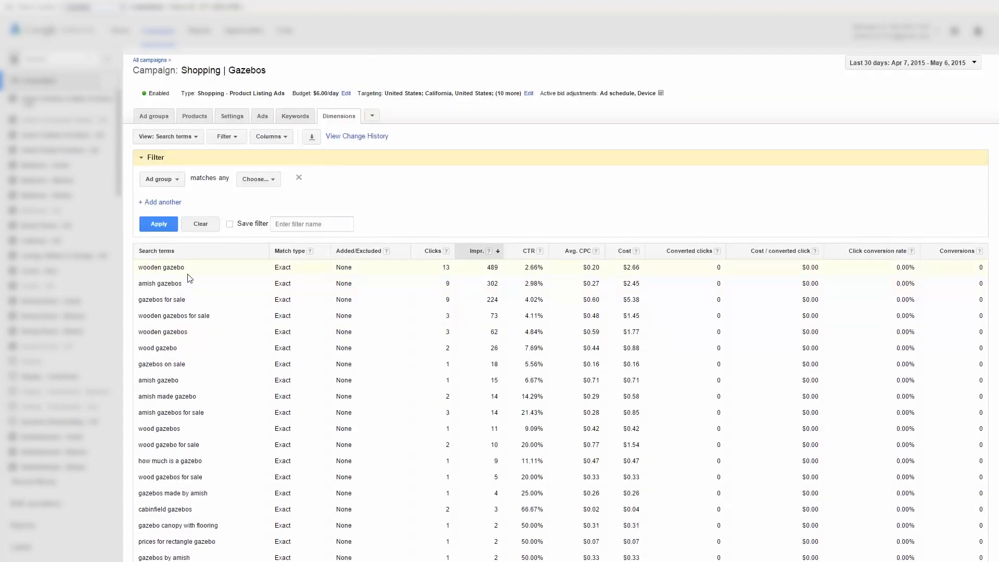
{"action": "mouse_move", "coordinate": [201, 237]}
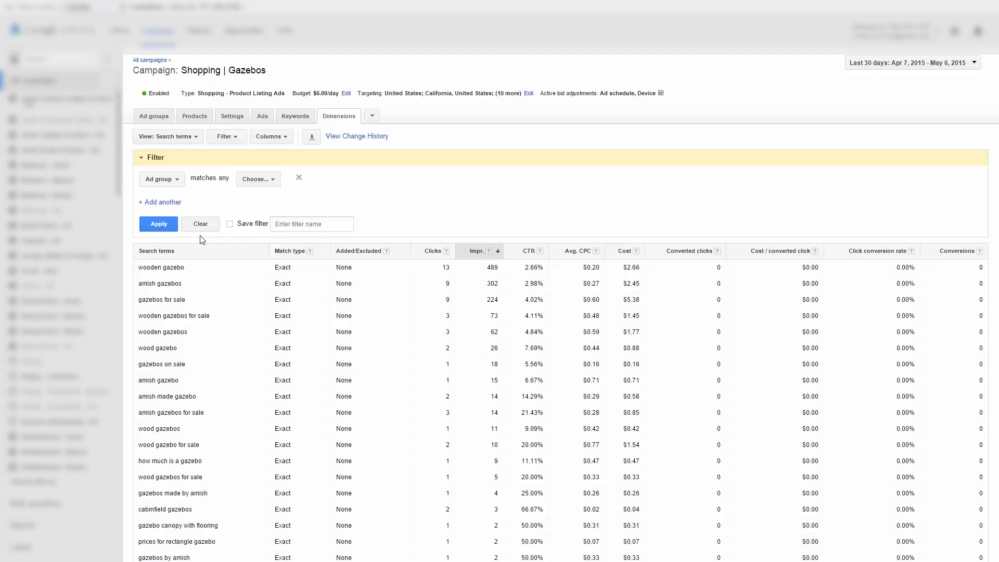
{"action": "mouse_move", "coordinate": [183, 217]}
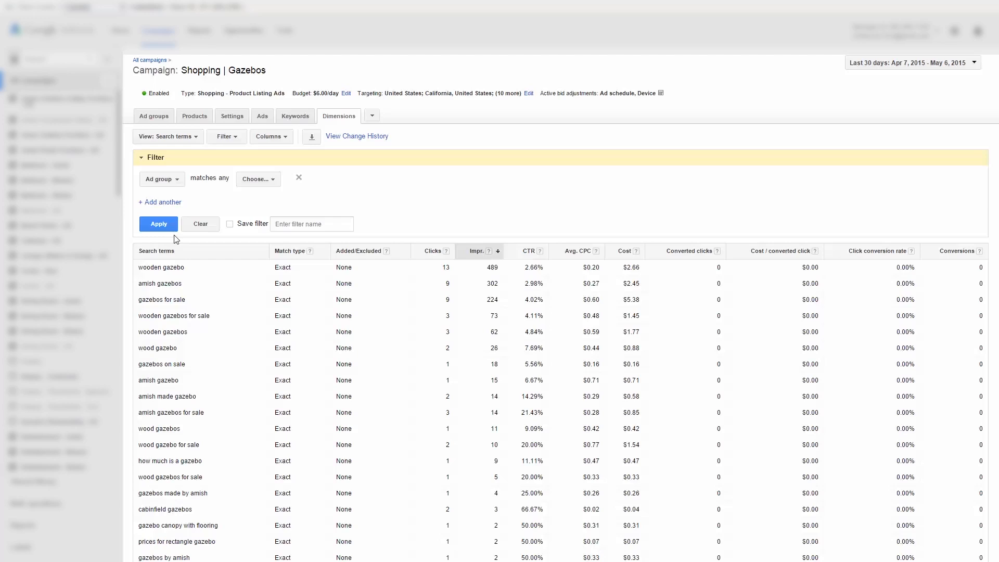
{"action": "left_click", "coordinate": [154, 116]}
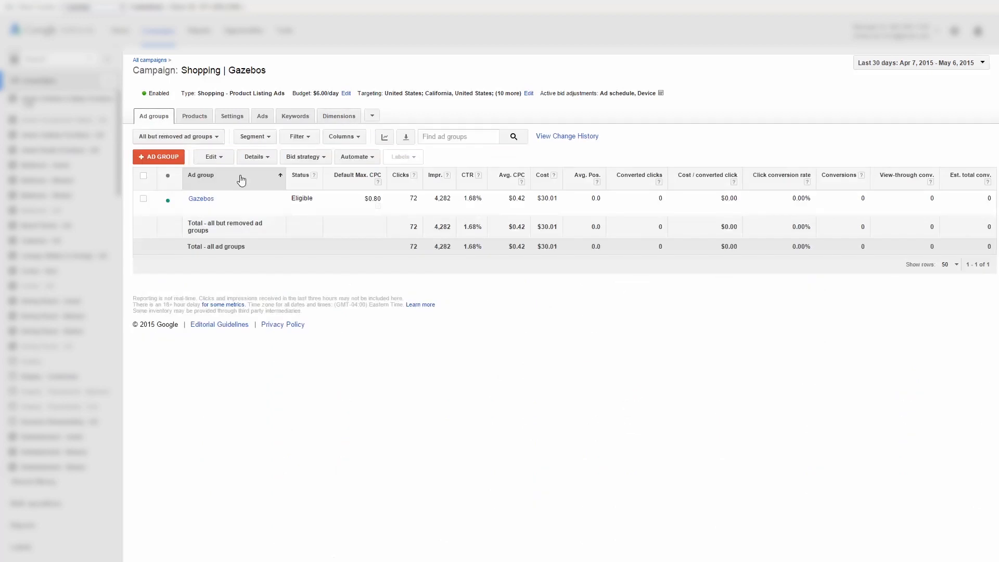
- Open the Gazebos ad group with gazebos expanded into cedar log, vinyl and wooden, focusing cedar log
{"action": "left_click", "coordinate": [200, 197]}
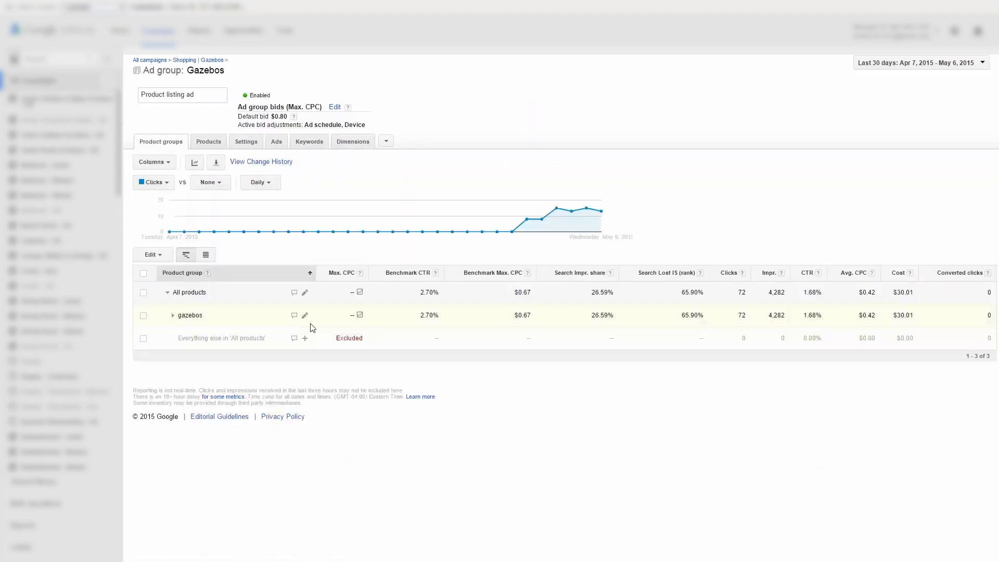
{"action": "left_click", "coordinate": [173, 314]}
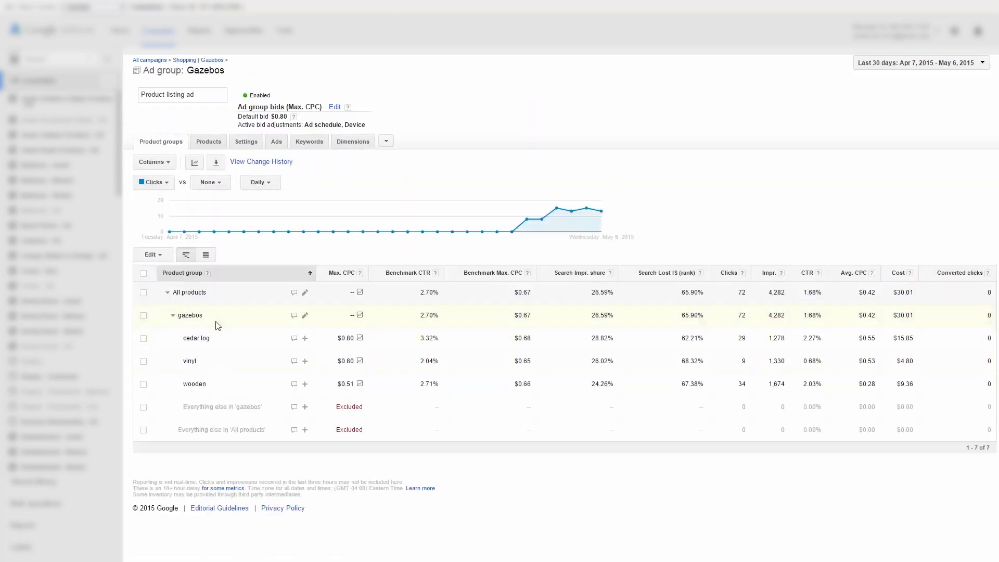
{"action": "left_click", "coordinate": [342, 337]}
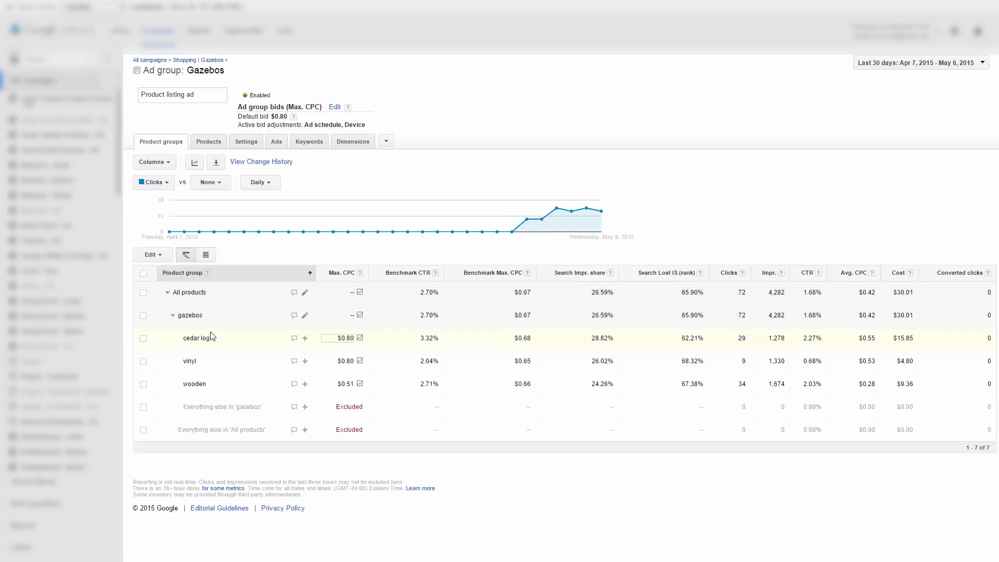
{"action": "mouse_move", "coordinate": [222, 343]}
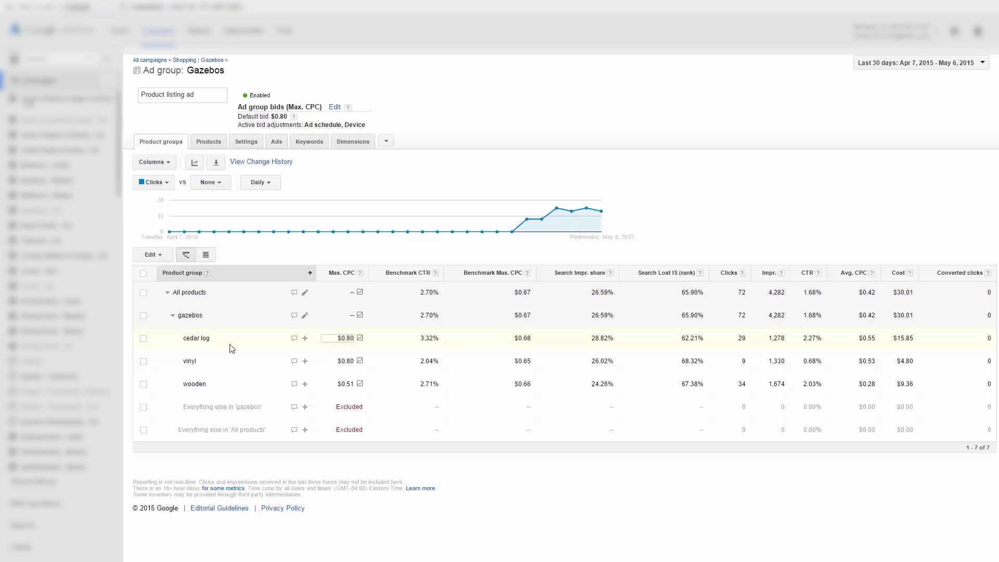
{"action": "mouse_move", "coordinate": [314, 364]}
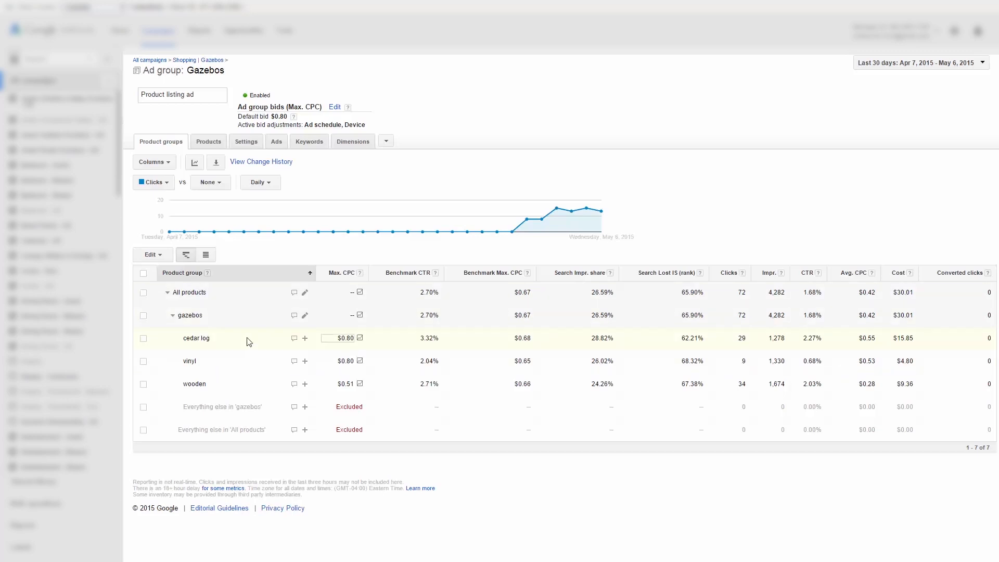
{"action": "mouse_move", "coordinate": [273, 347]}
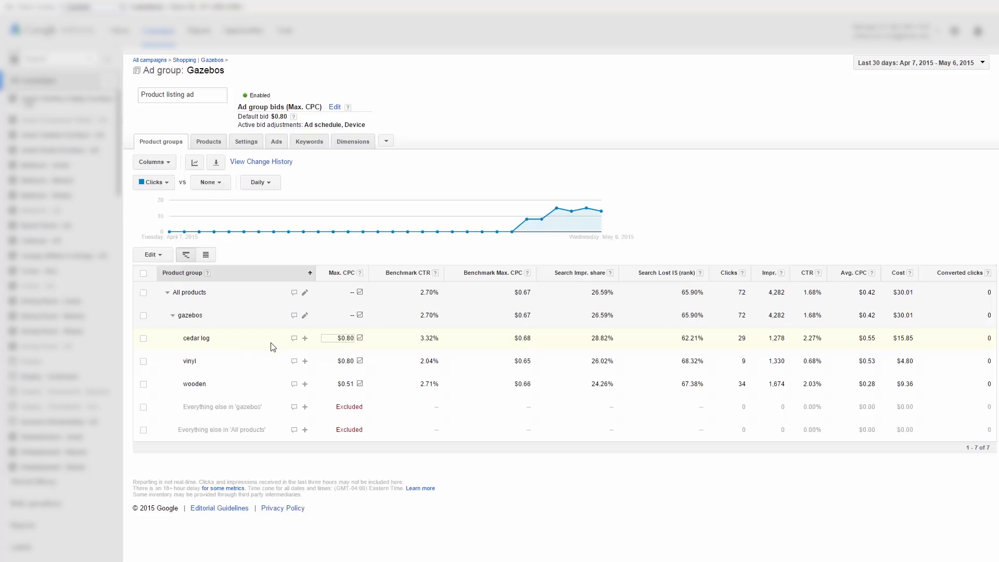